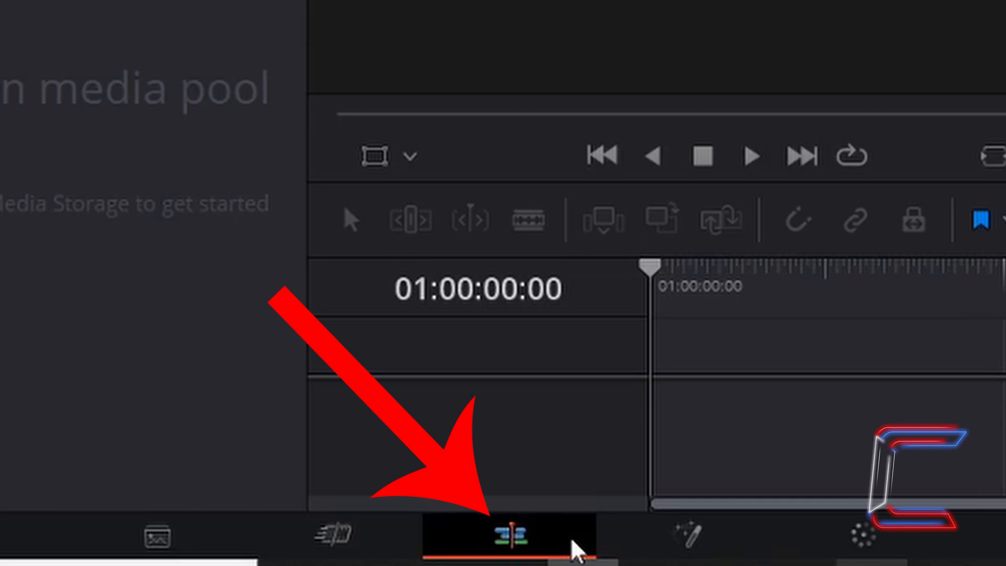
mouse_move(581, 549)
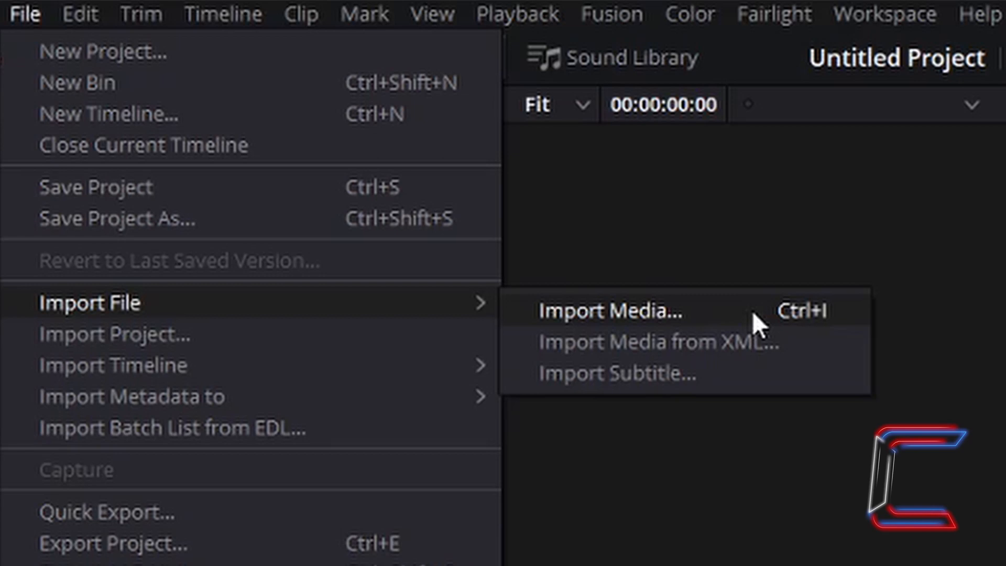
Step: Import the '1 Normal Color' bucket clip into the media pool
click(609, 310)
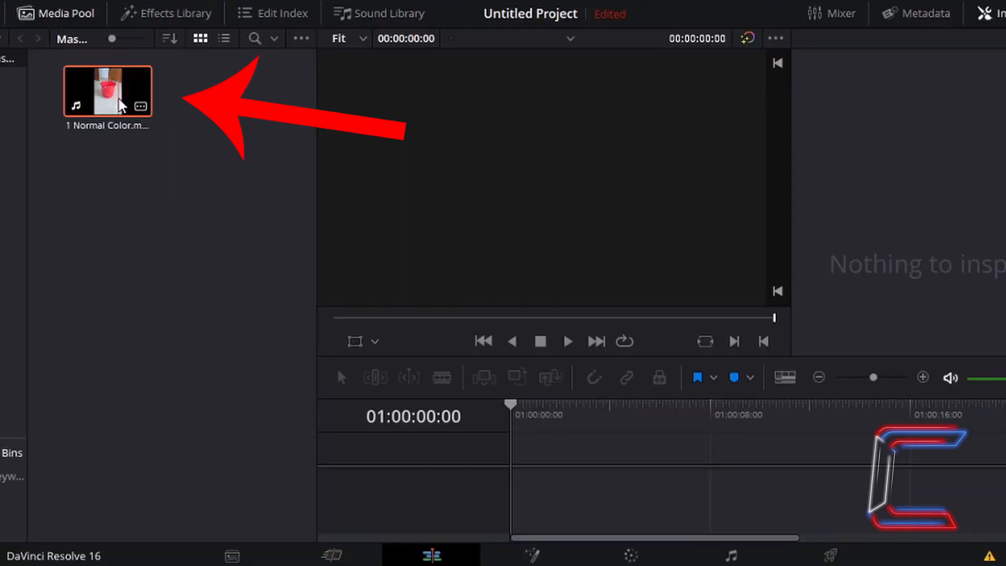
drag(108, 89, 134, 112)
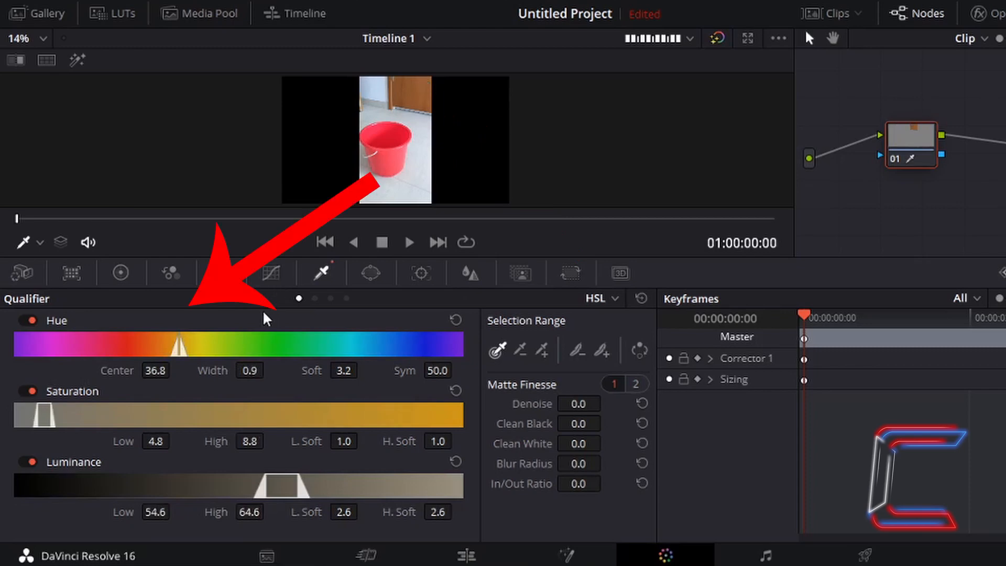
mouse_move(89, 339)
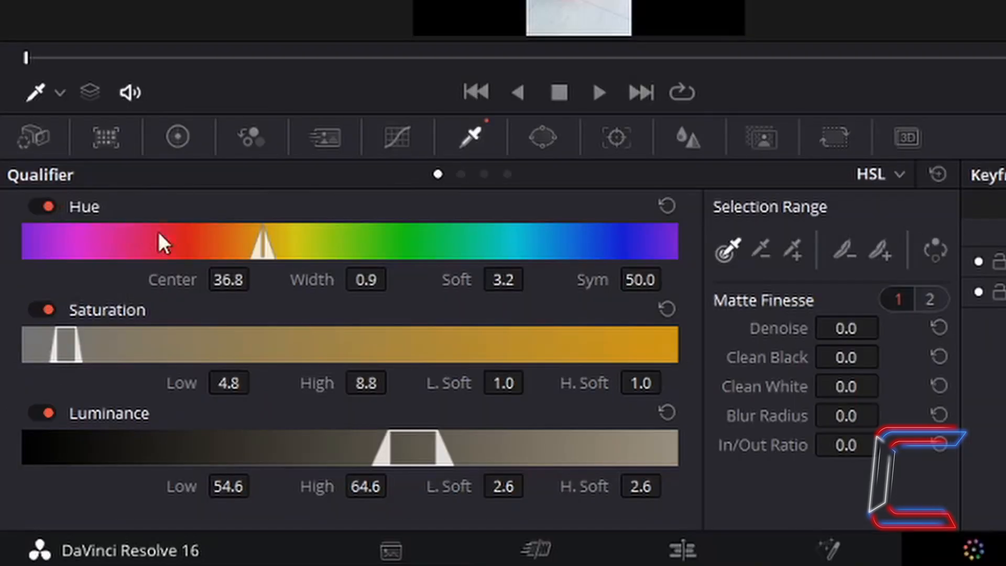
mouse_move(149, 440)
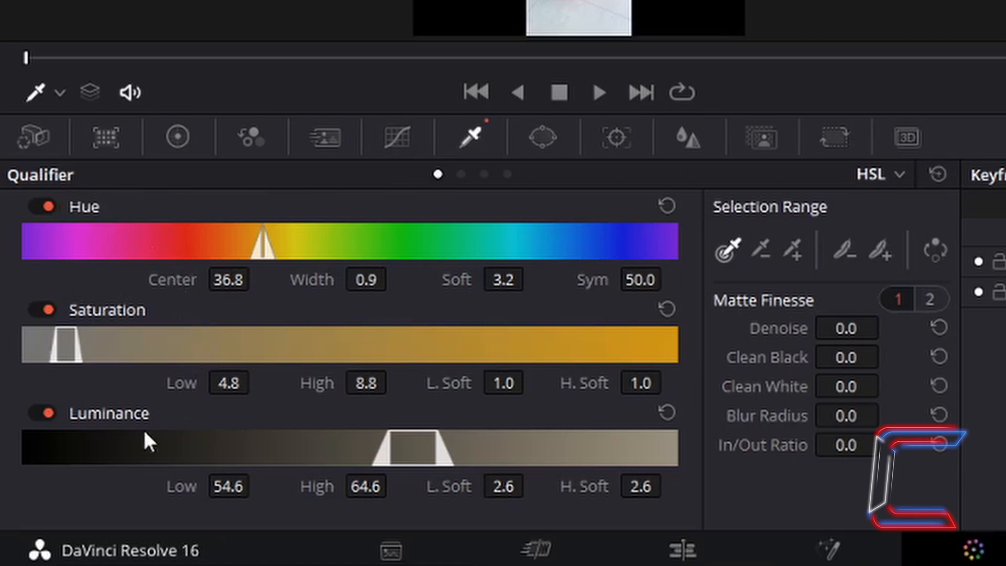
mouse_move(283, 247)
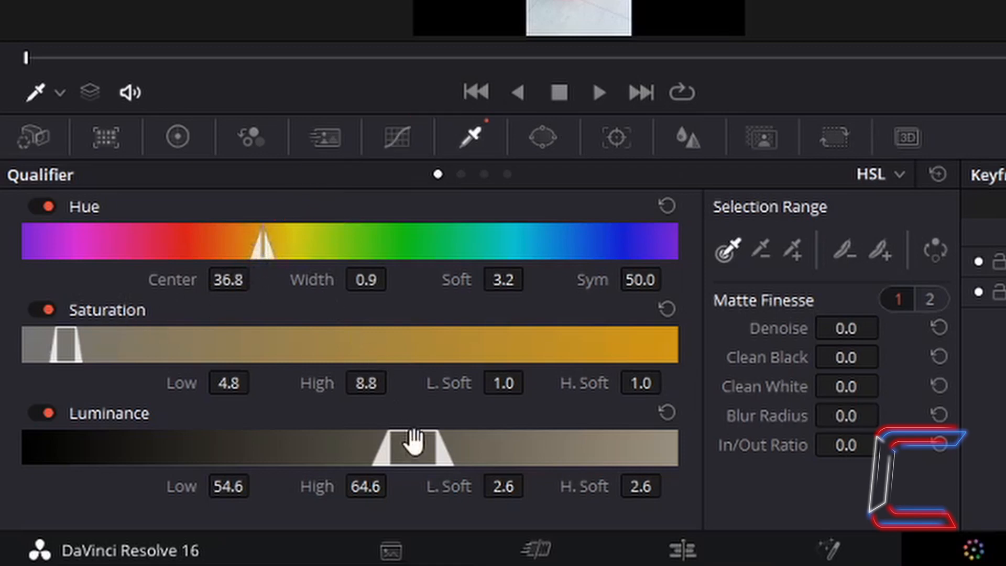
mouse_move(75, 339)
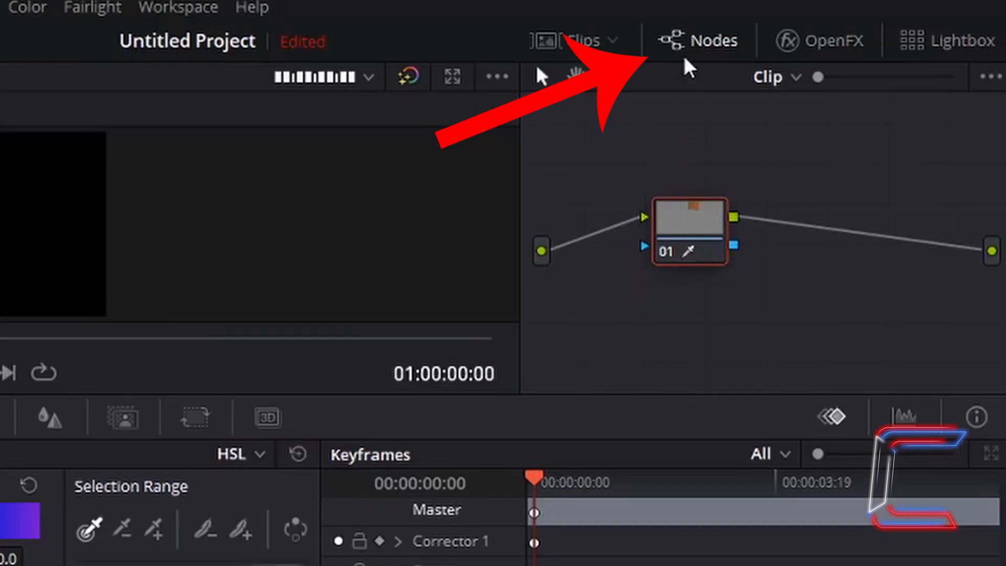
mouse_move(823, 265)
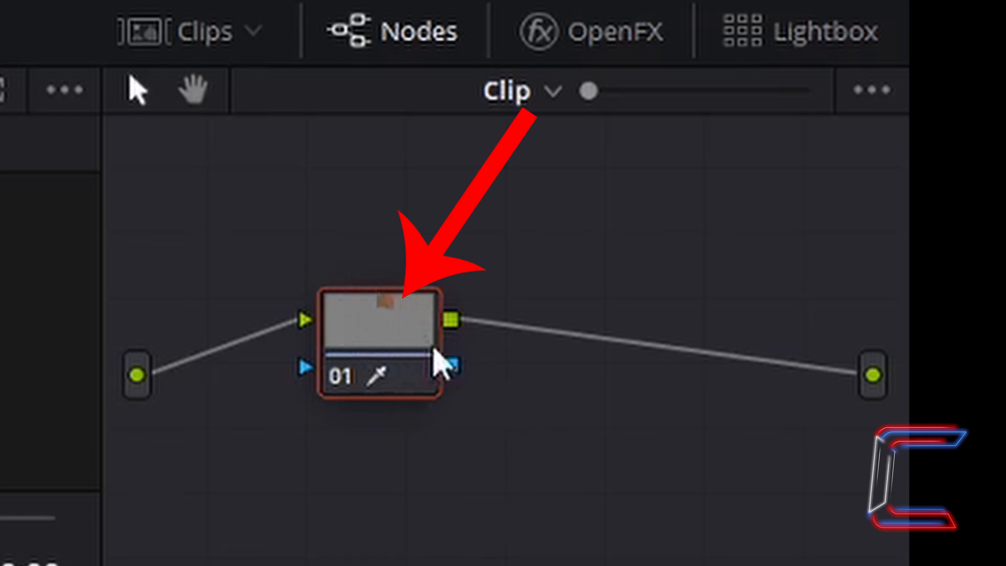
mouse_move(397, 327)
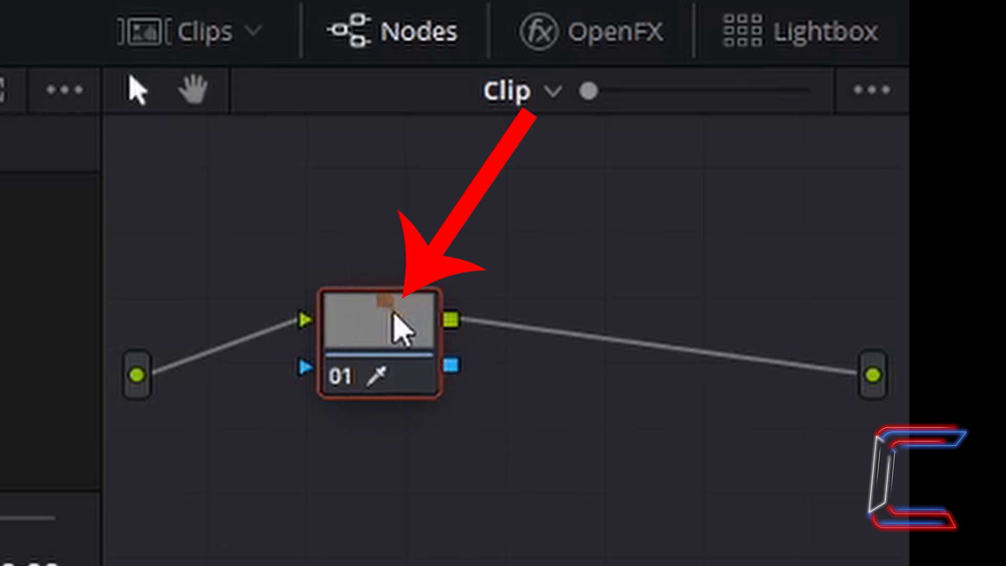
mouse_move(423, 350)
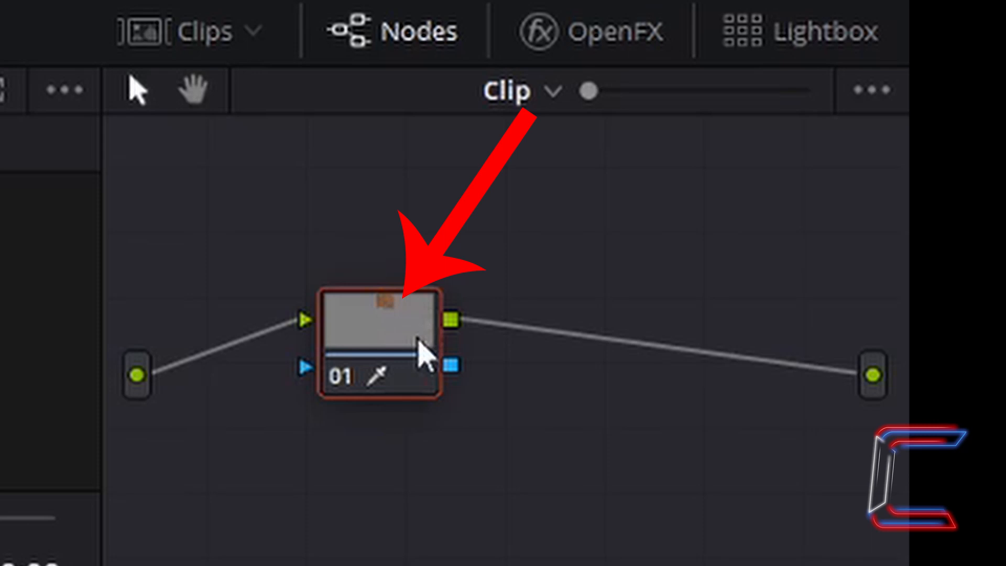
mouse_move(385, 369)
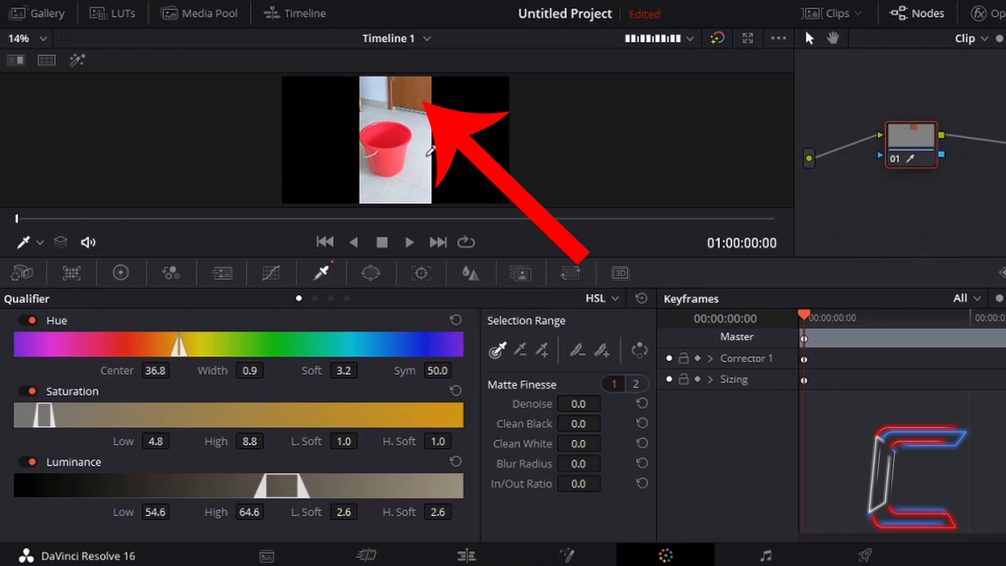
mouse_move(428, 145)
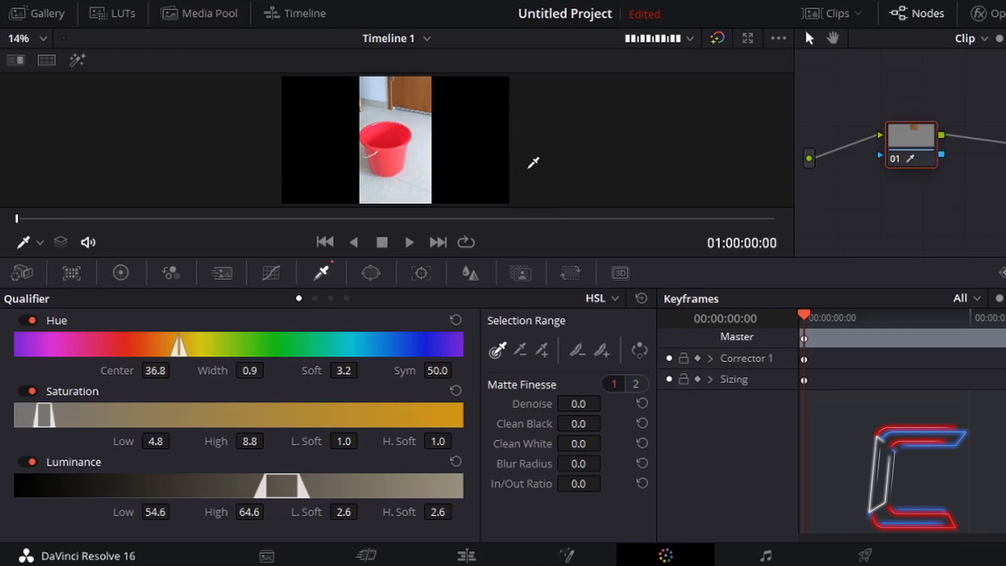
Step: Turn on the qualifier highlight preview and zoom the viewer to 25%
key(shift+h)
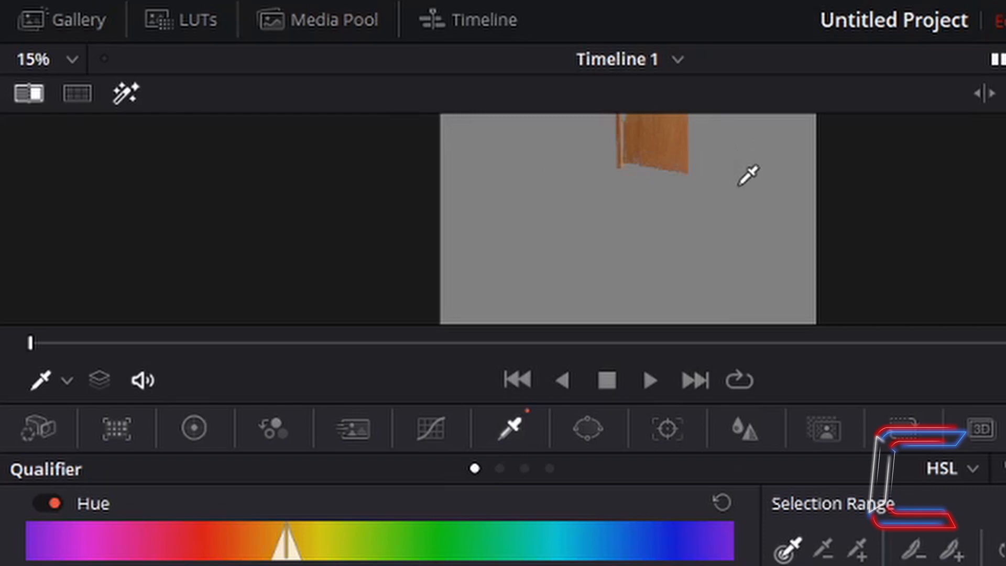
mouse_move(151, 64)
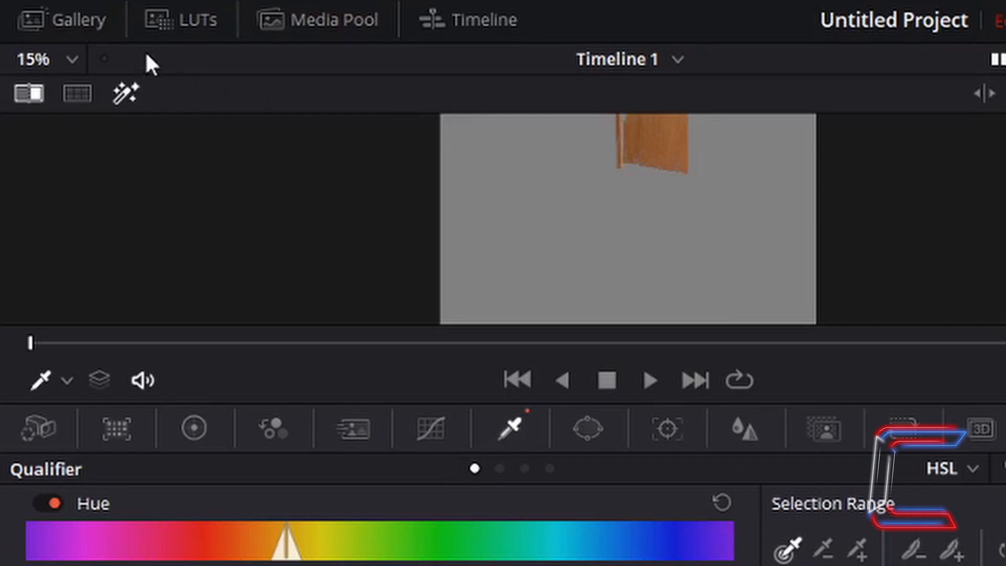
click(71, 59)
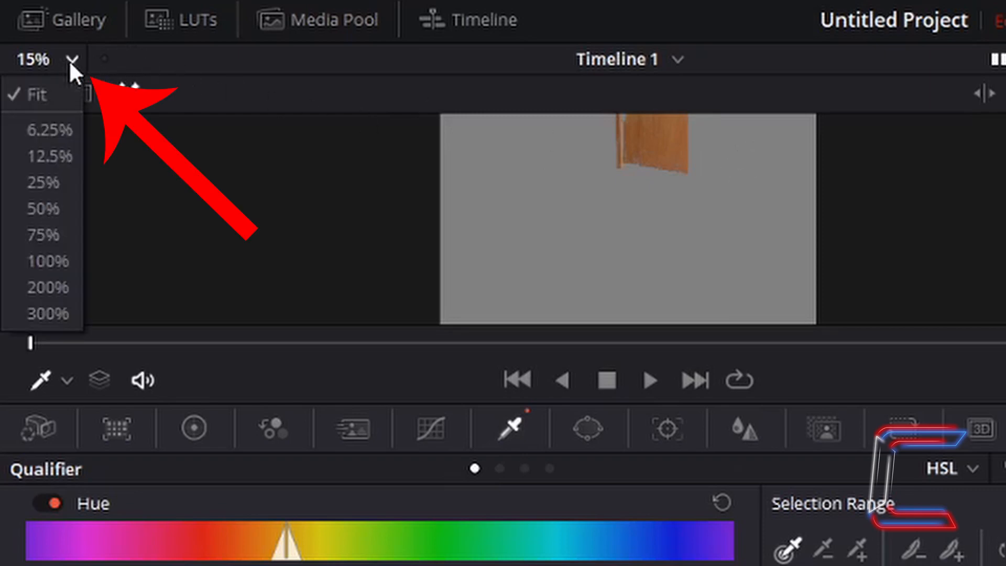
mouse_move(61, 71)
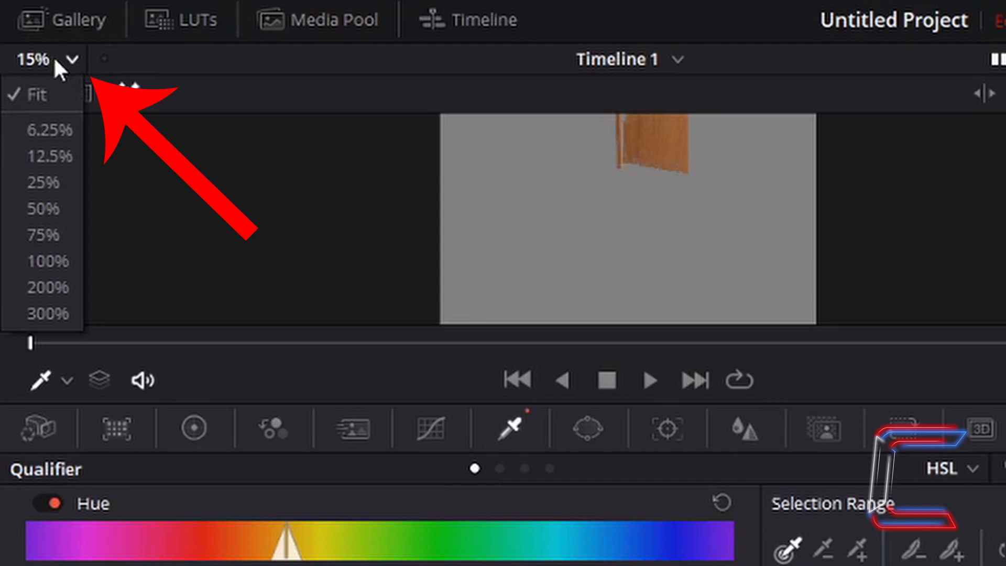
mouse_move(71, 180)
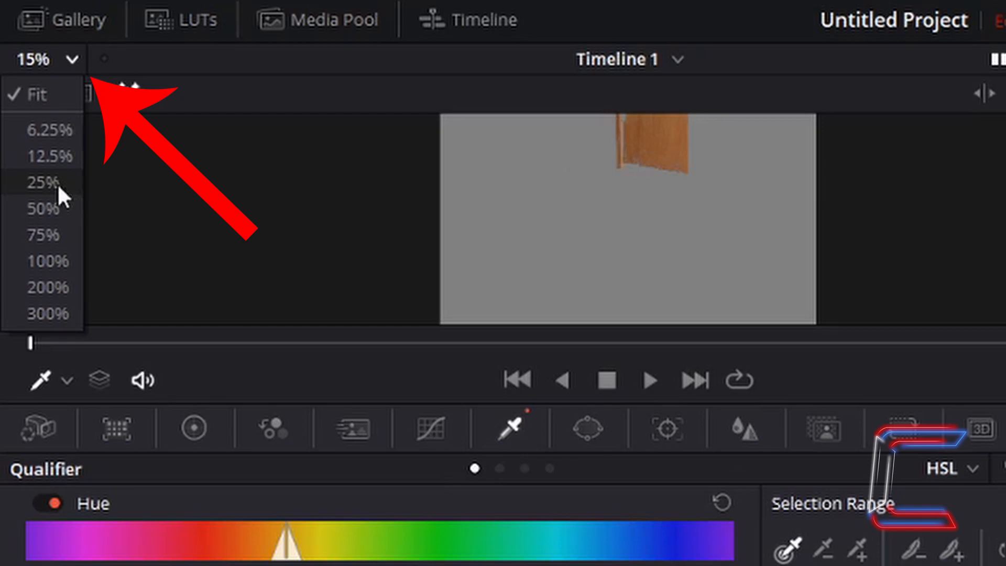
click(41, 183)
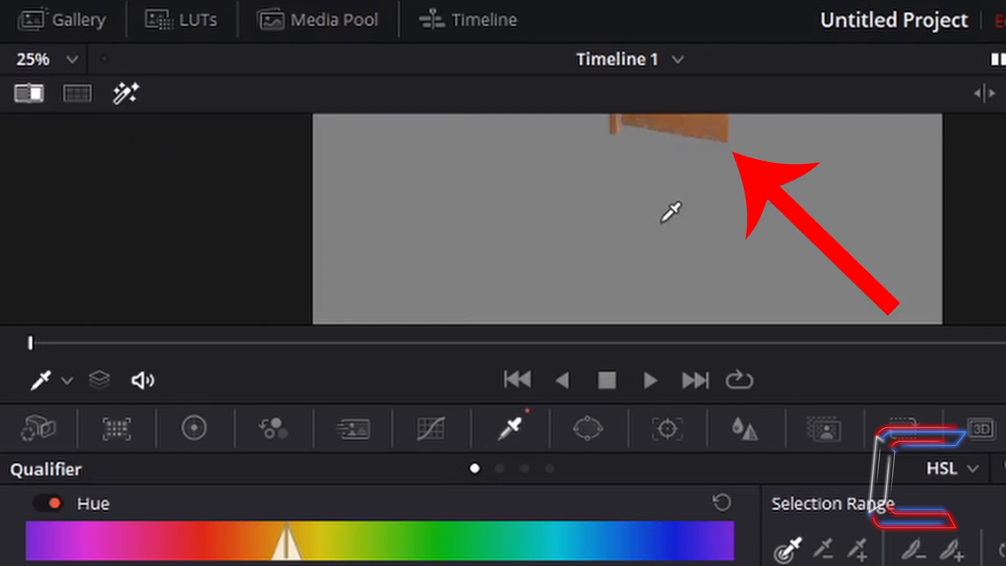
mouse_move(657, 197)
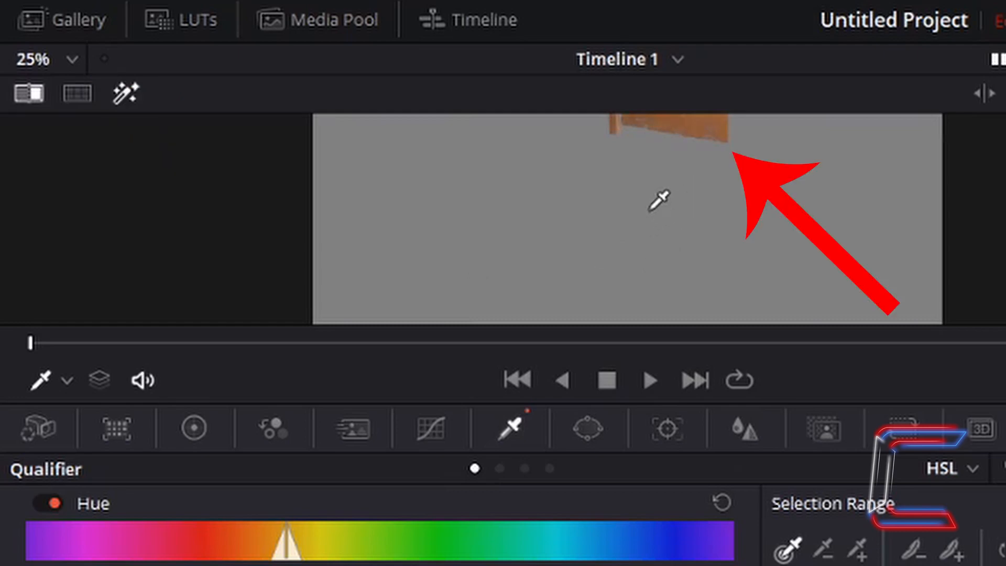
key(ctrl)
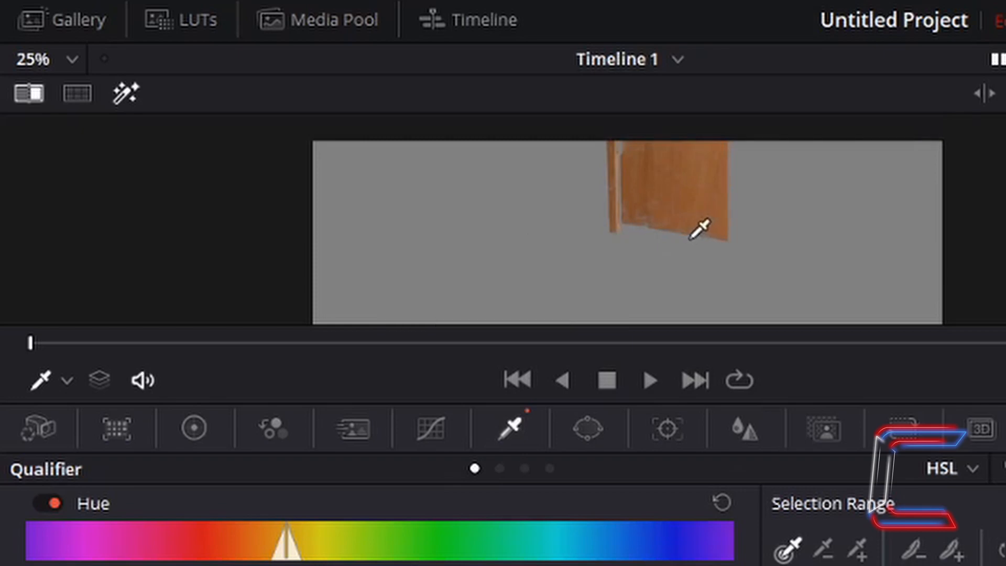
mouse_move(763, 168)
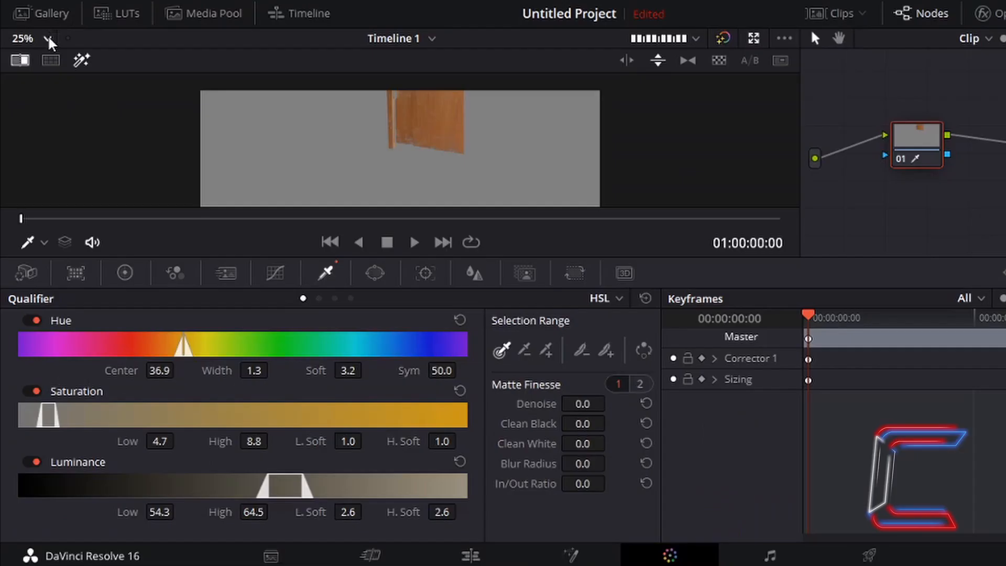
Step: Zoom the viewer to 50% to see the isolated door larger
click(22, 39)
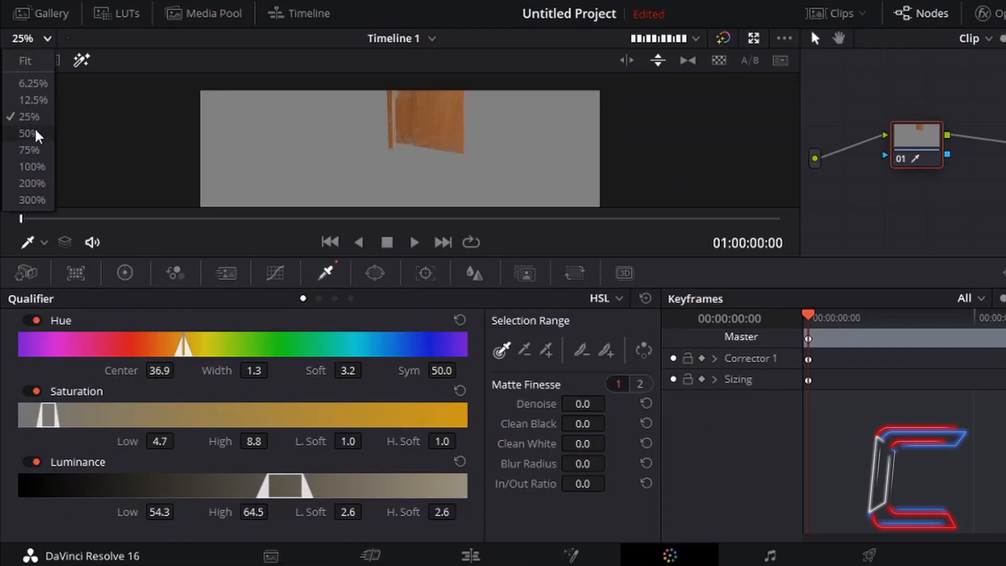
click(28, 134)
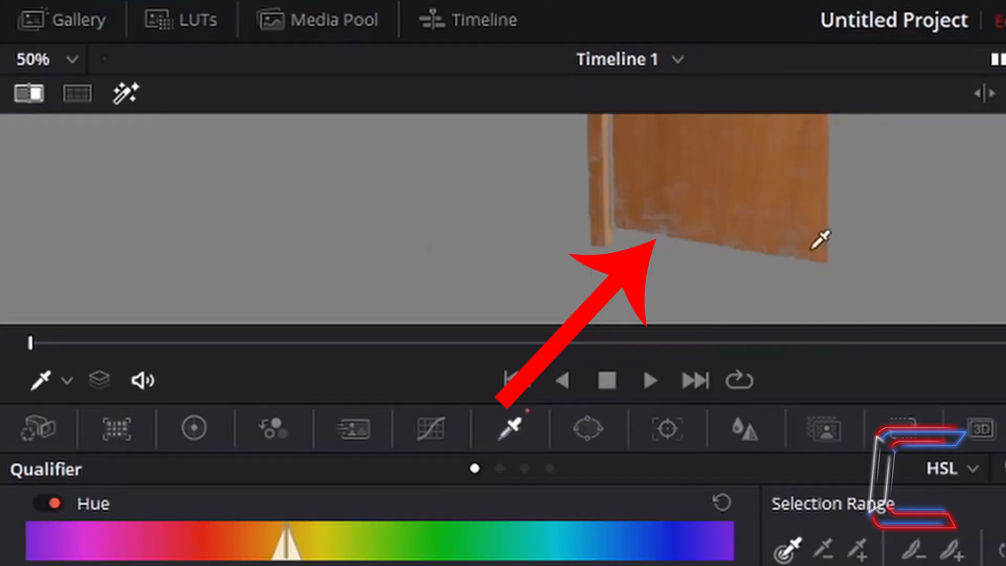
mouse_move(667, 206)
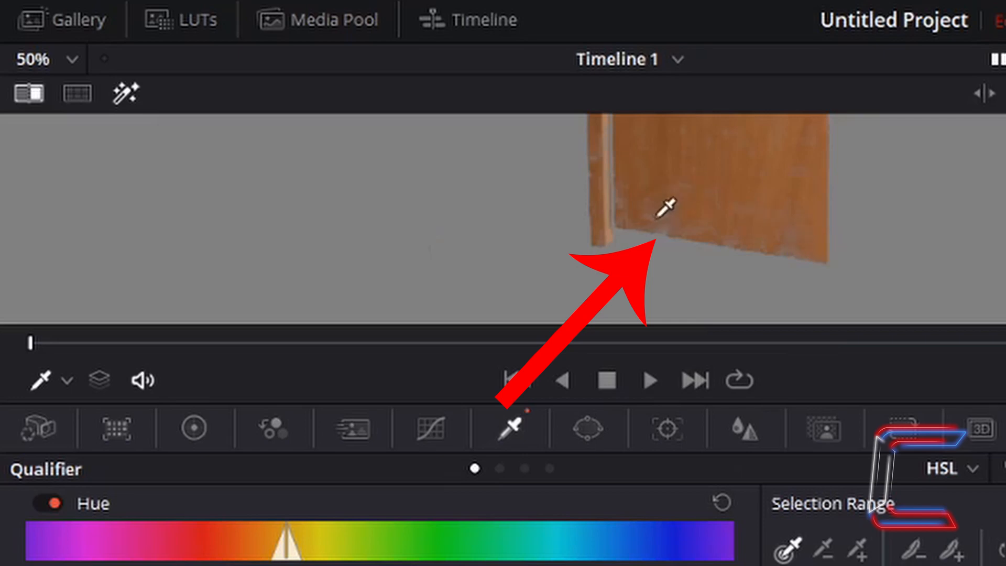
mouse_move(616, 134)
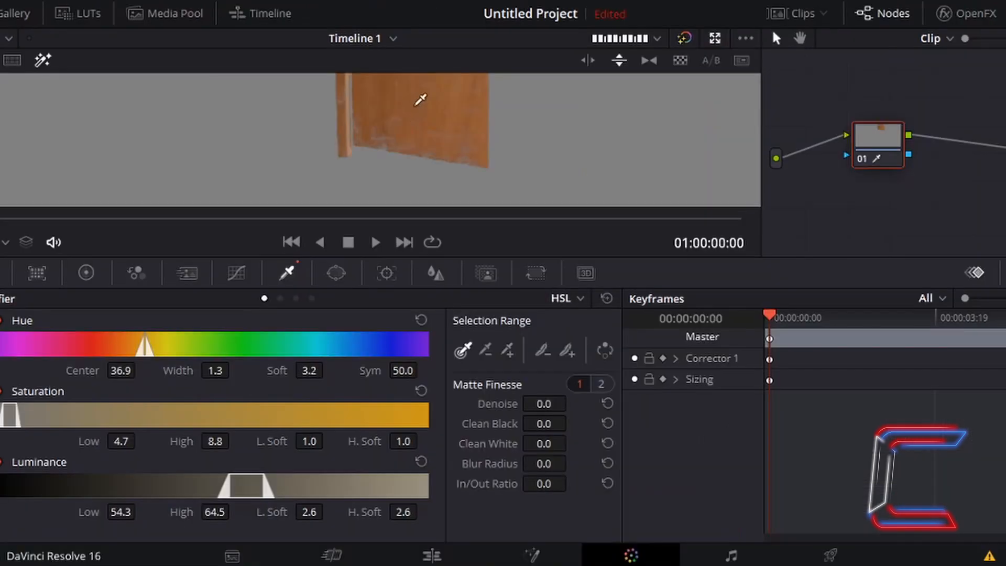
mouse_move(397, 123)
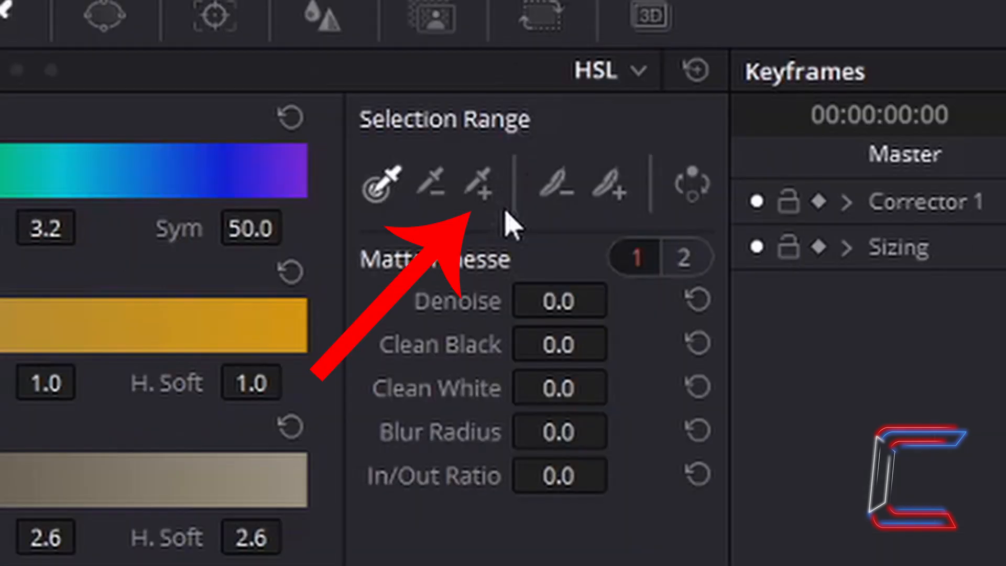
mouse_move(503, 221)
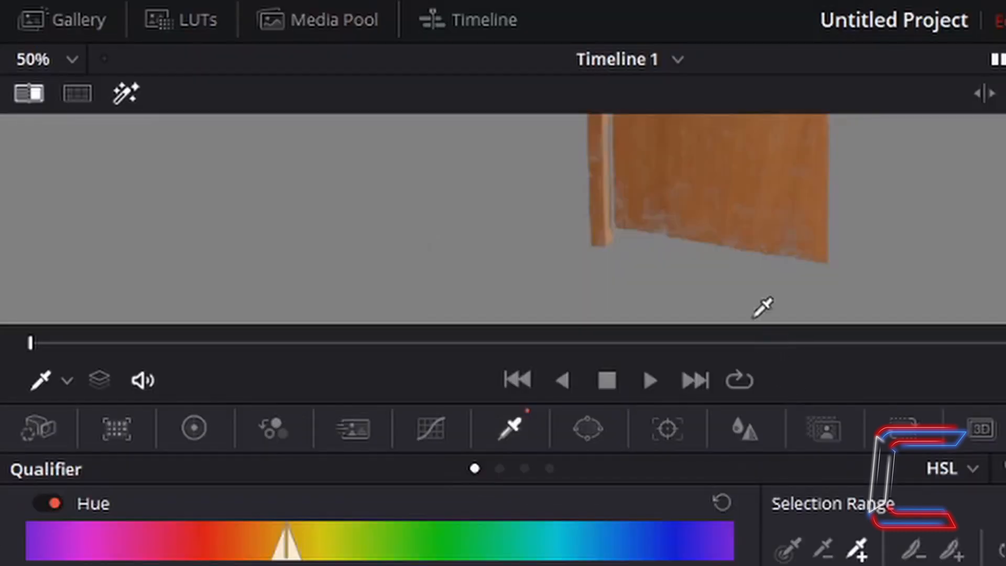
mouse_move(659, 208)
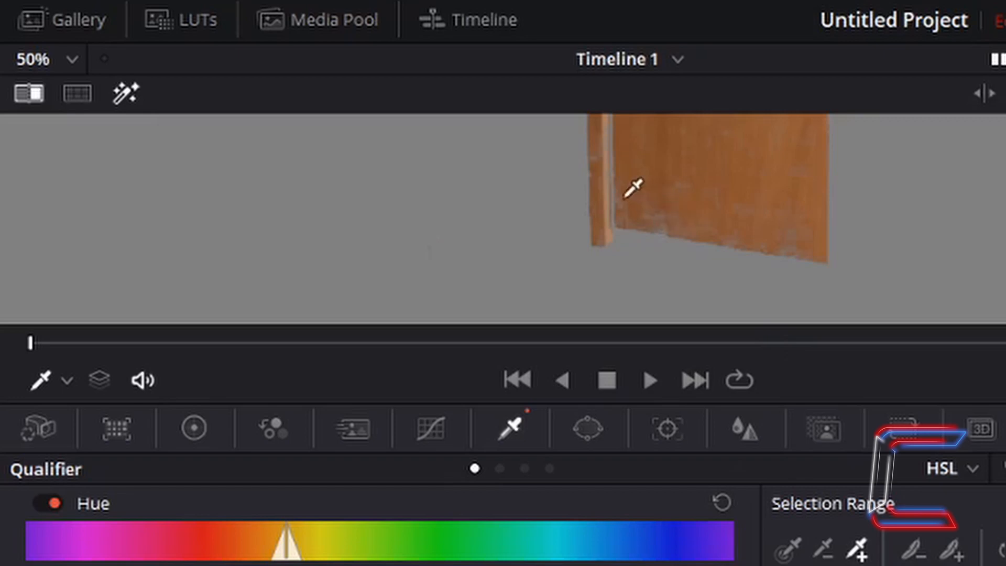
mouse_move(671, 208)
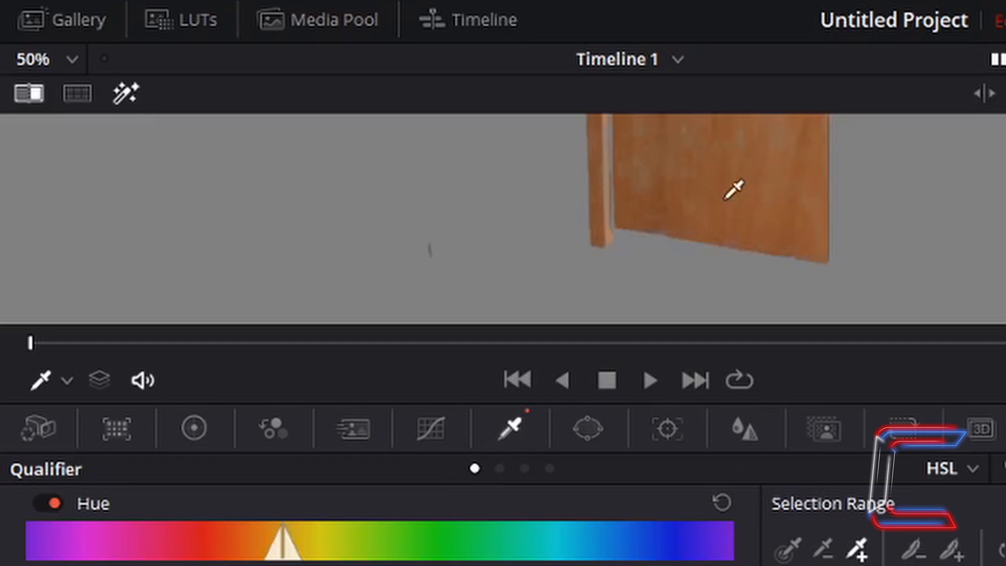
mouse_move(706, 166)
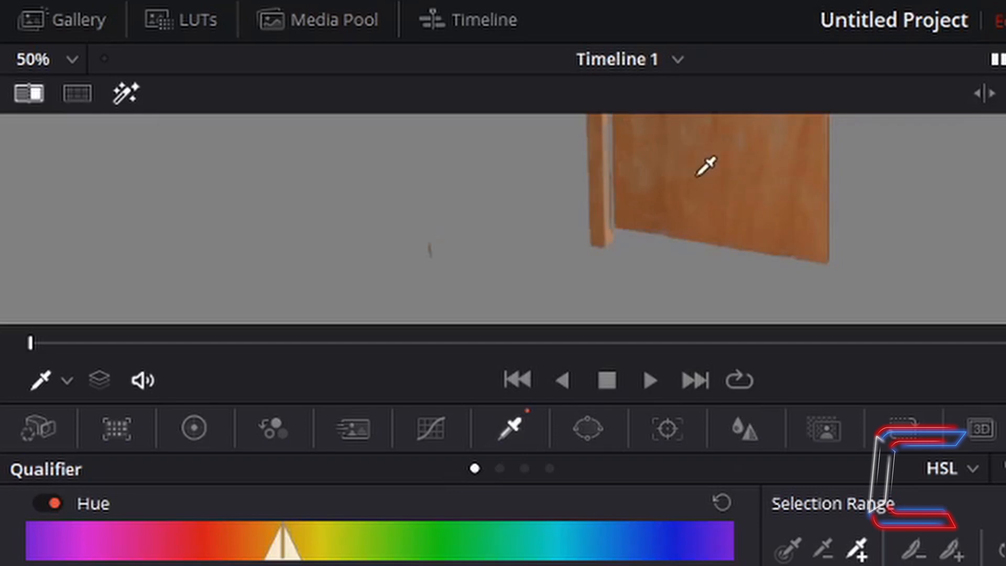
mouse_move(699, 162)
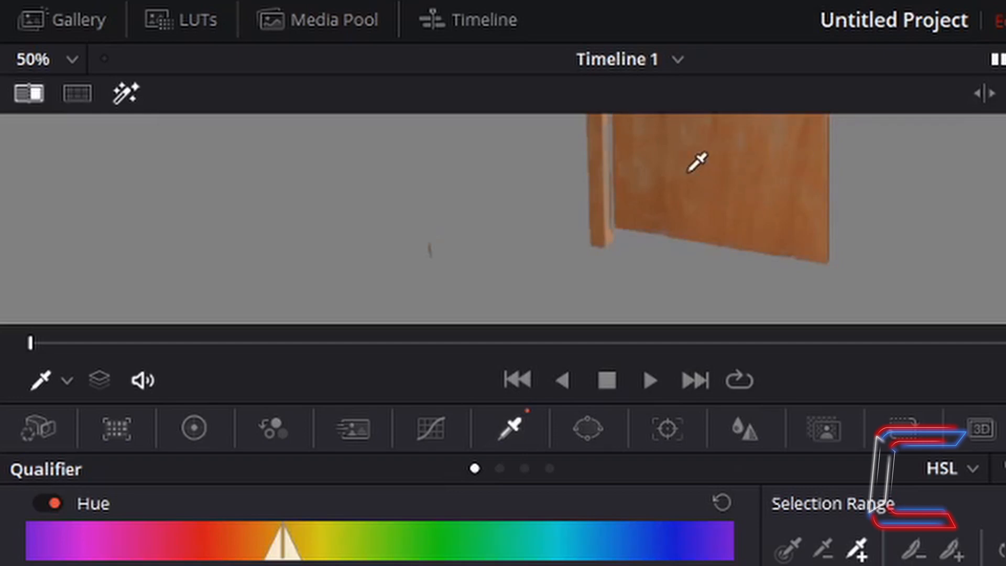
mouse_move(620, 135)
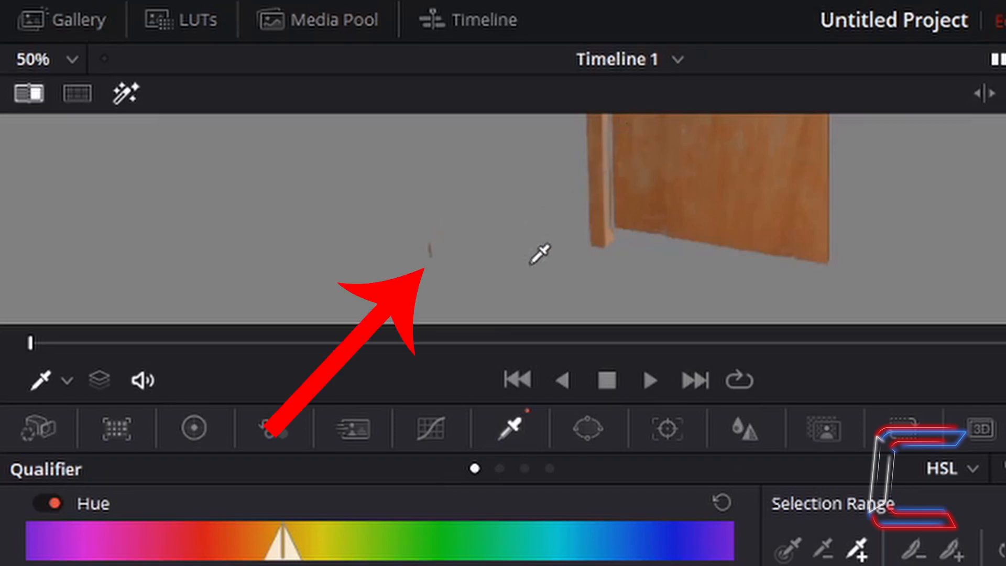
mouse_move(467, 255)
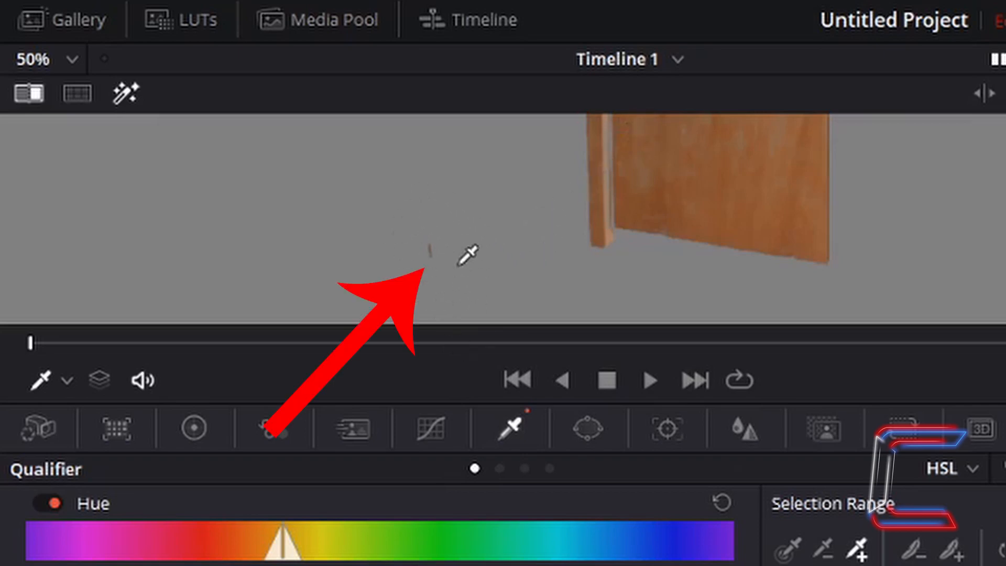
mouse_move(619, 159)
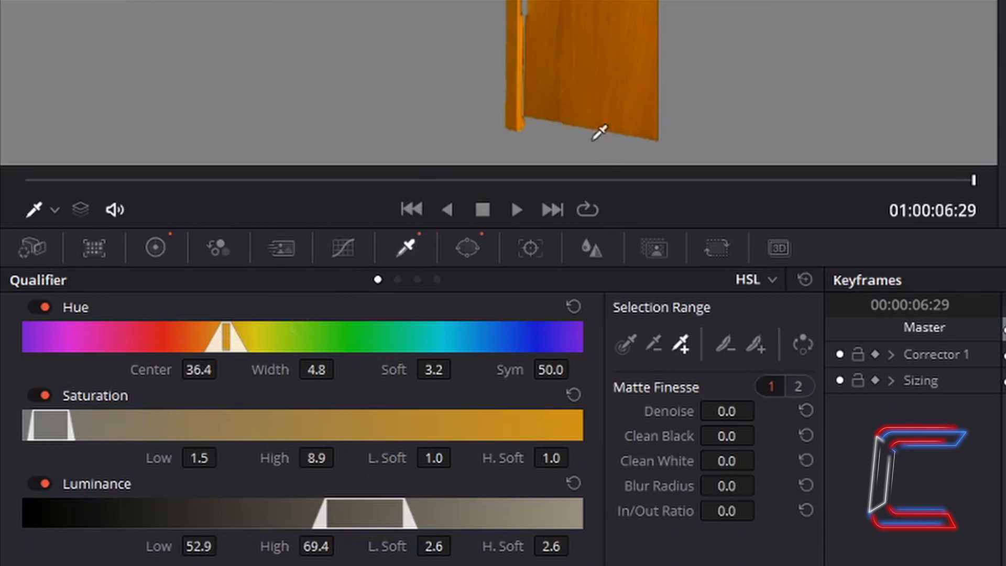
mouse_move(577, 23)
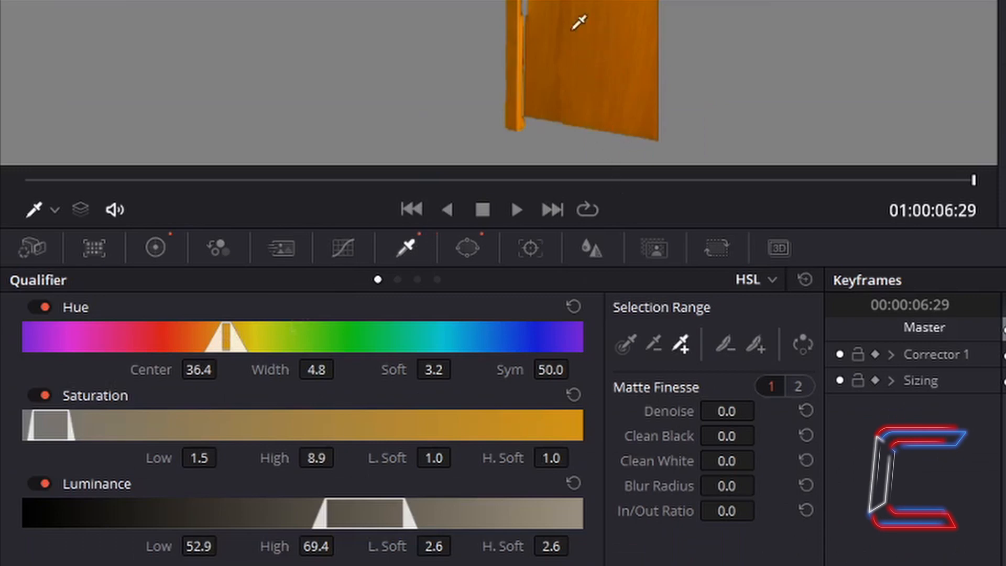
mouse_move(250, 345)
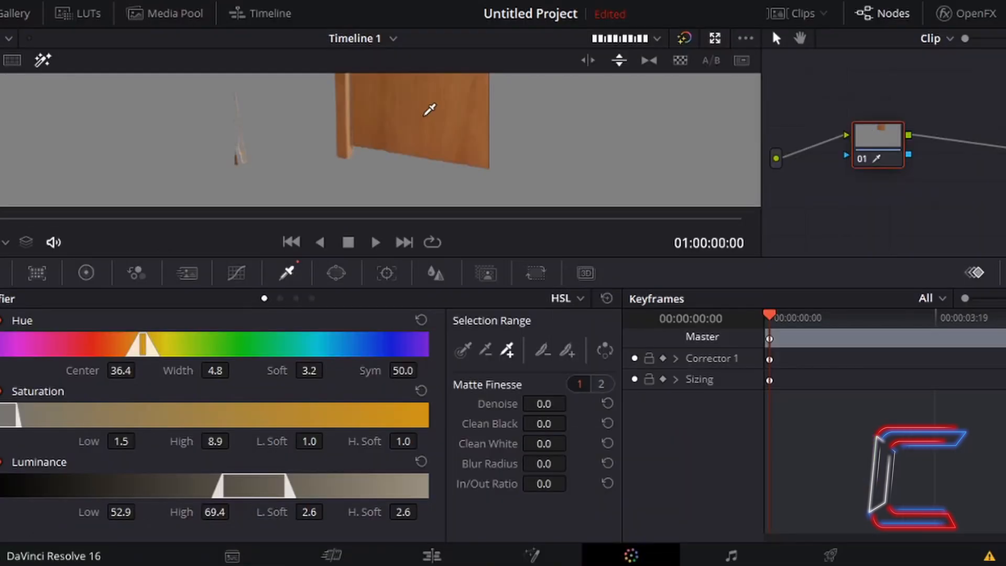
mouse_move(439, 126)
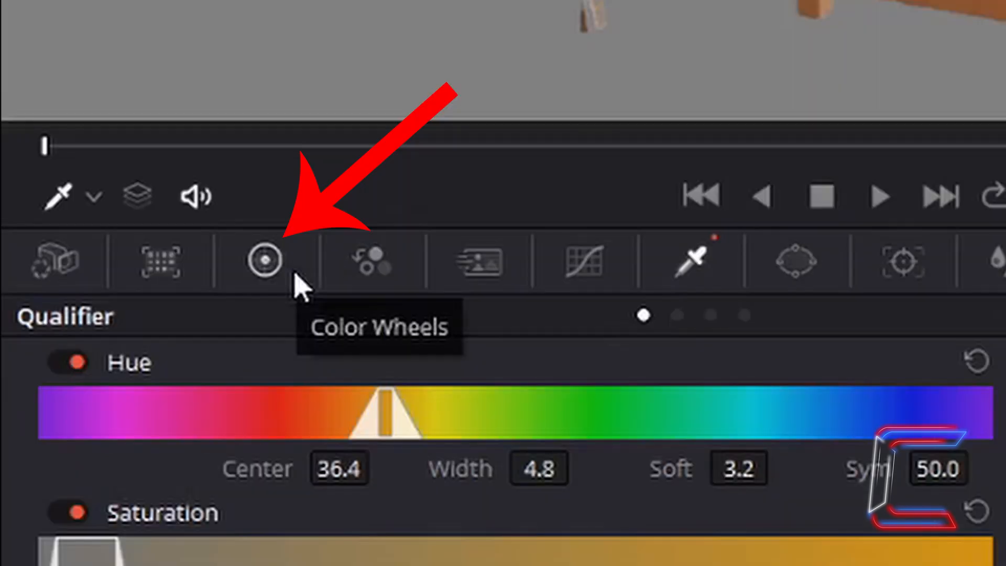
Step: Grade the door in Primaries Bars: gain 1.28/1.02/0.01, offset 33.60/24.20/5.00
click(263, 260)
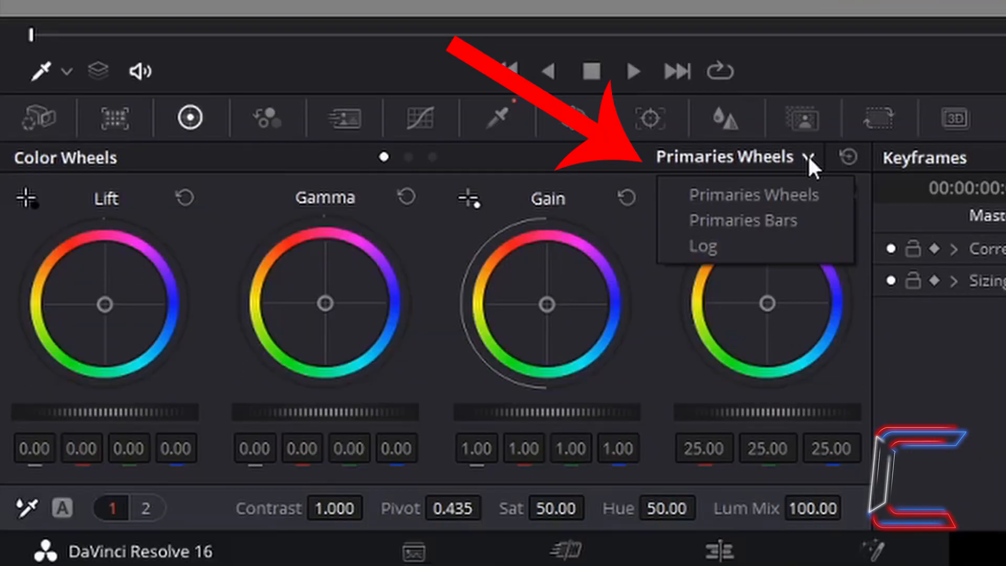
mouse_move(828, 234)
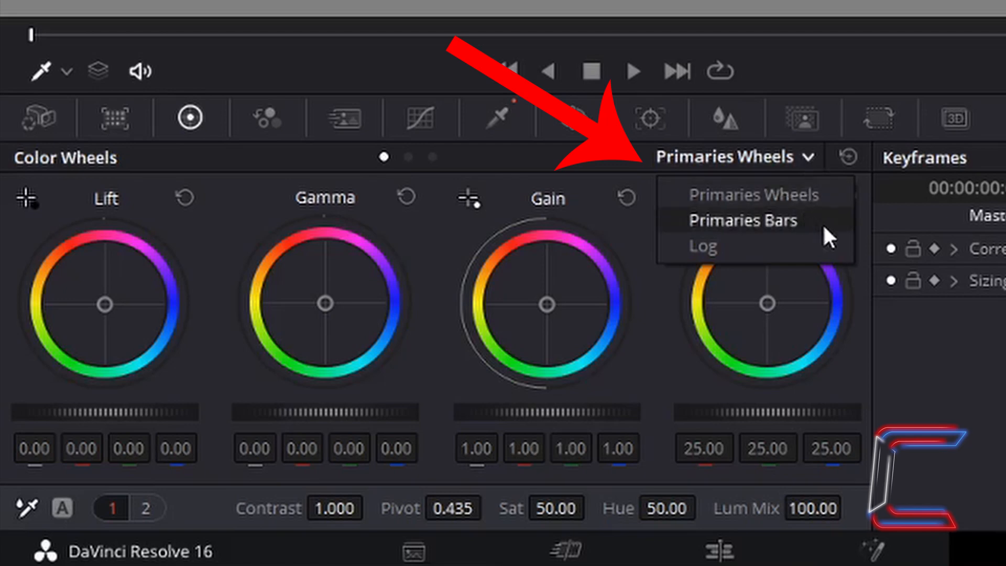
click(742, 220)
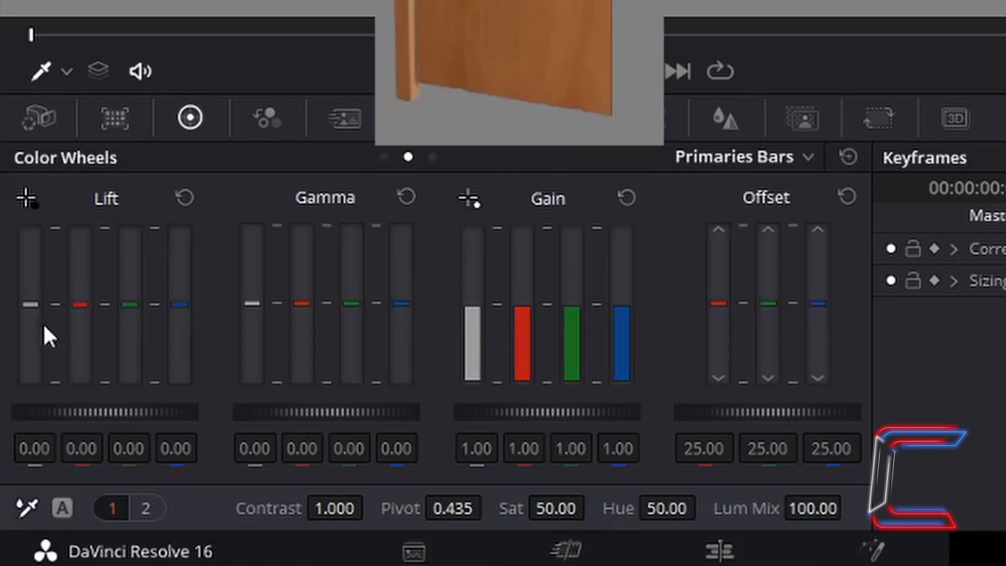
mouse_move(109, 344)
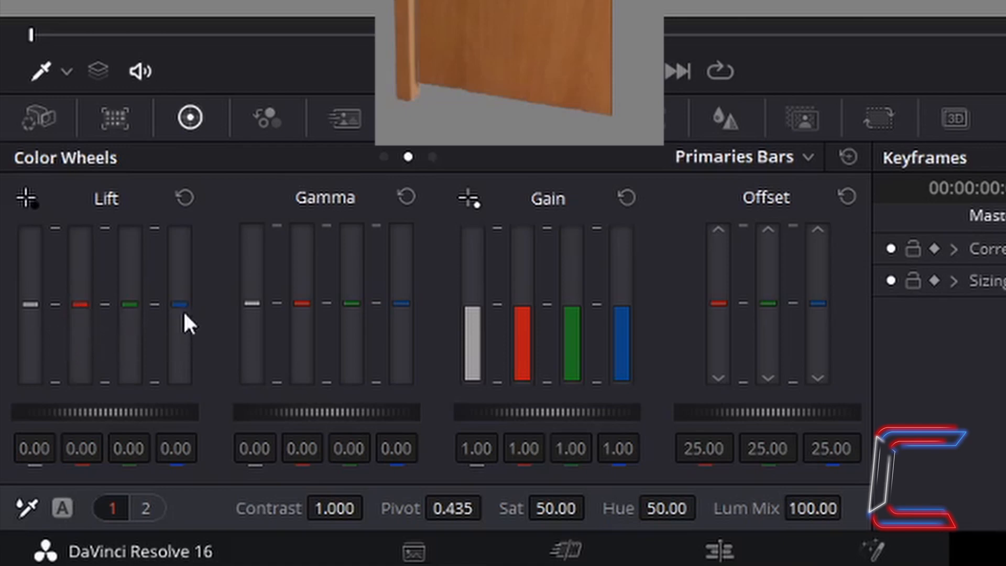
mouse_move(157, 357)
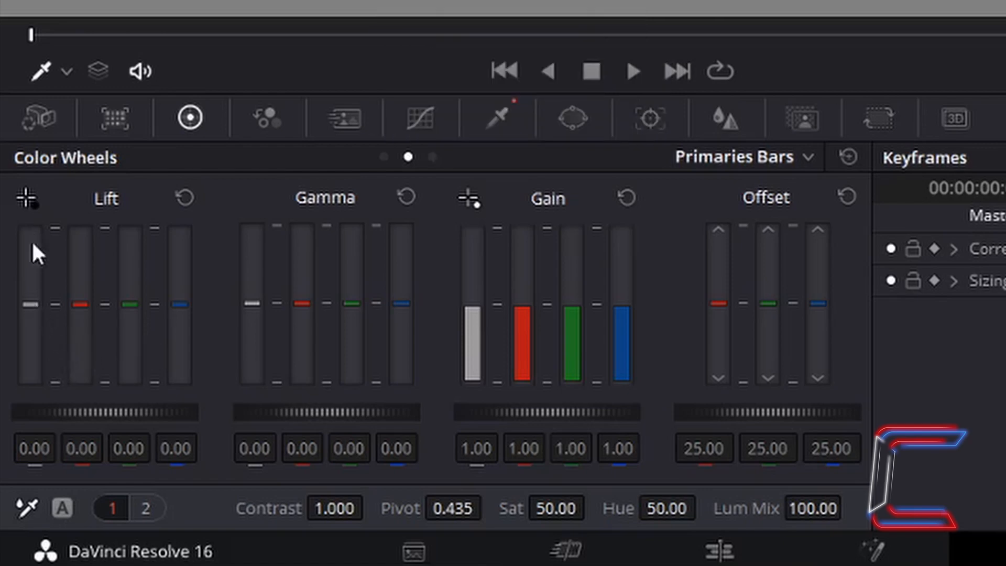
mouse_move(129, 465)
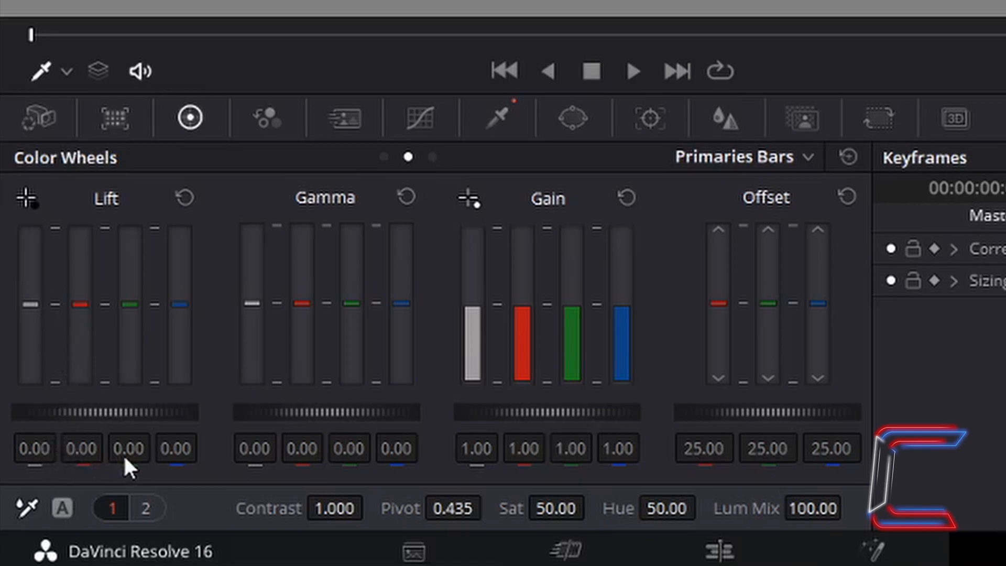
mouse_move(67, 369)
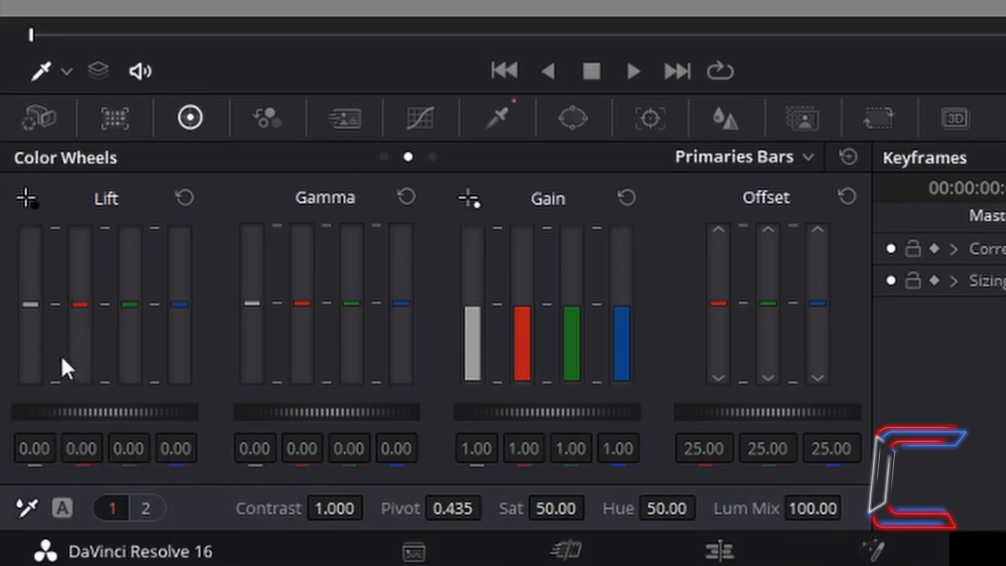
mouse_move(45, 312)
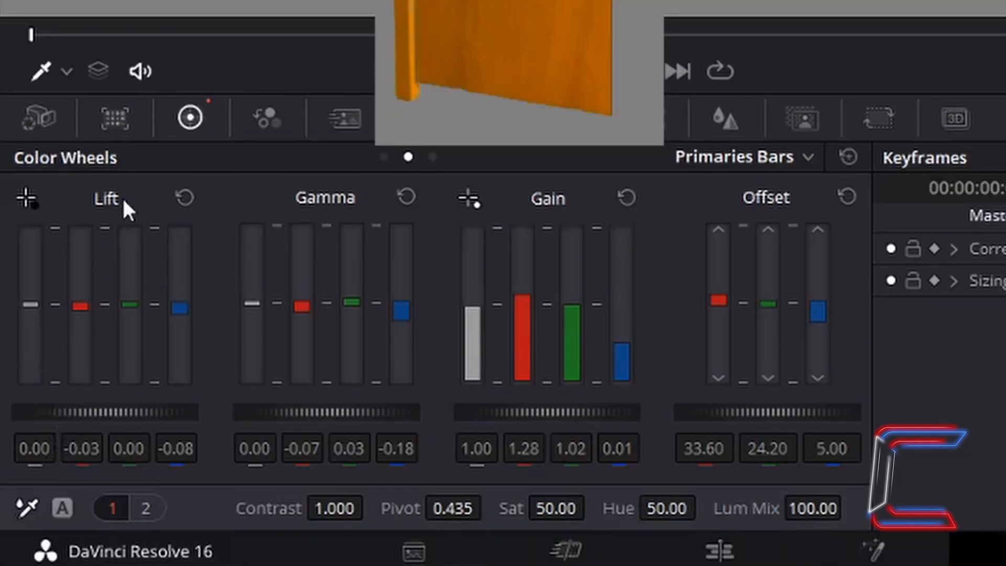
mouse_move(51, 475)
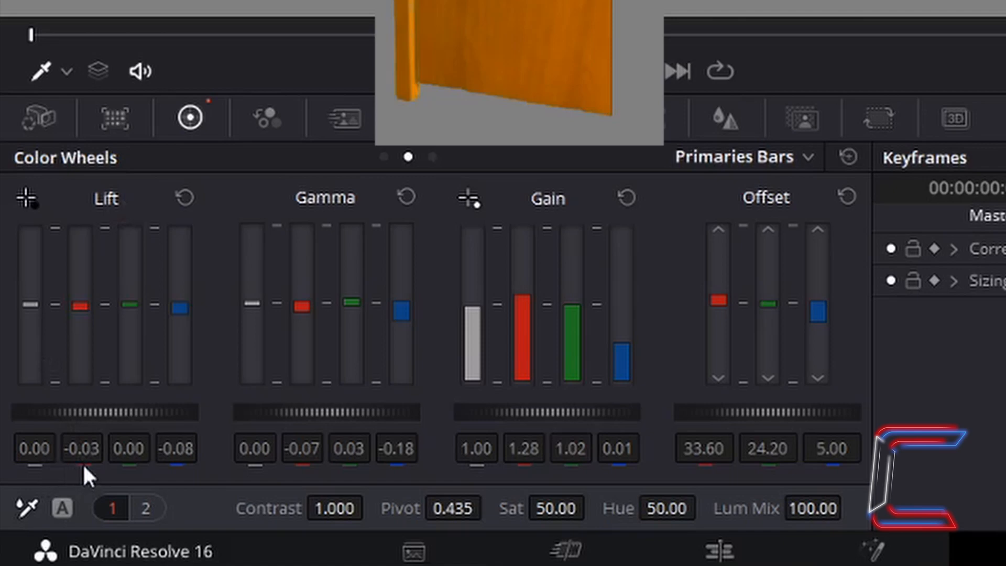
mouse_move(122, 477)
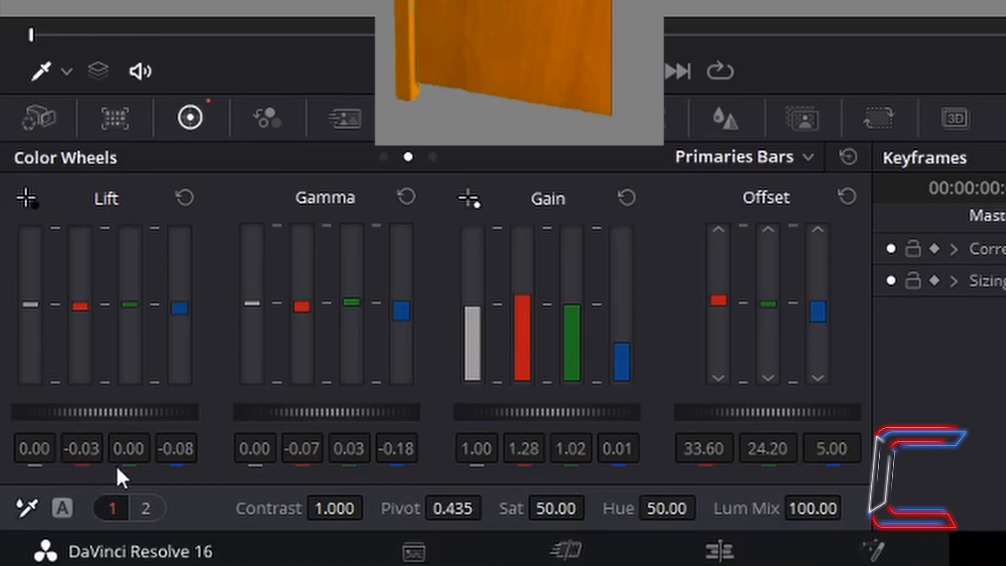
mouse_move(179, 484)
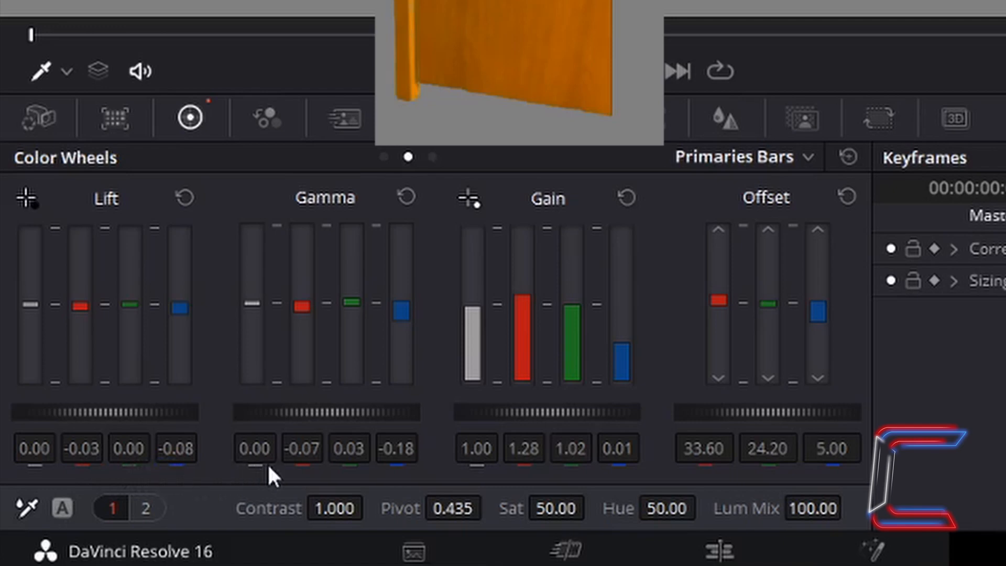
mouse_move(314, 474)
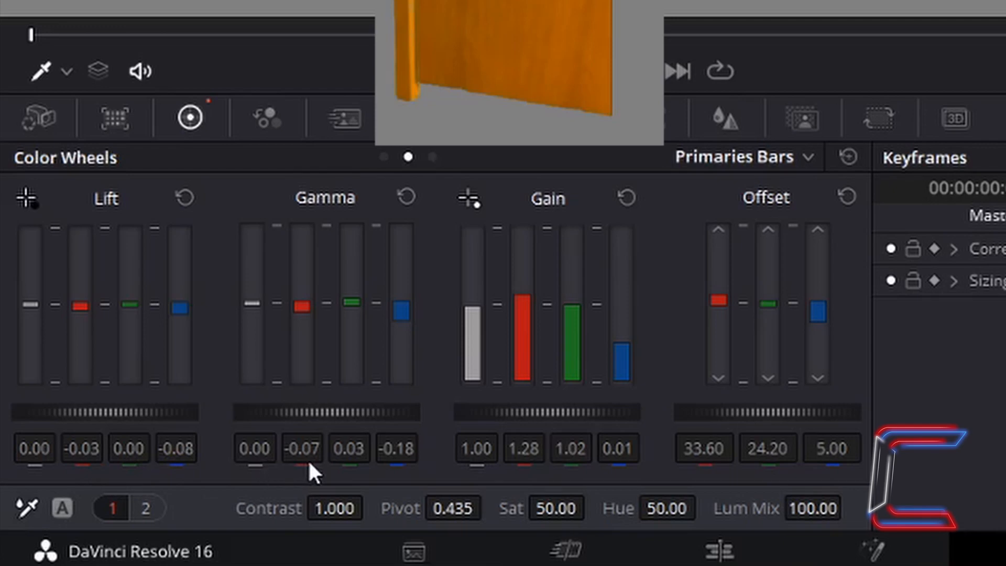
mouse_move(334, 474)
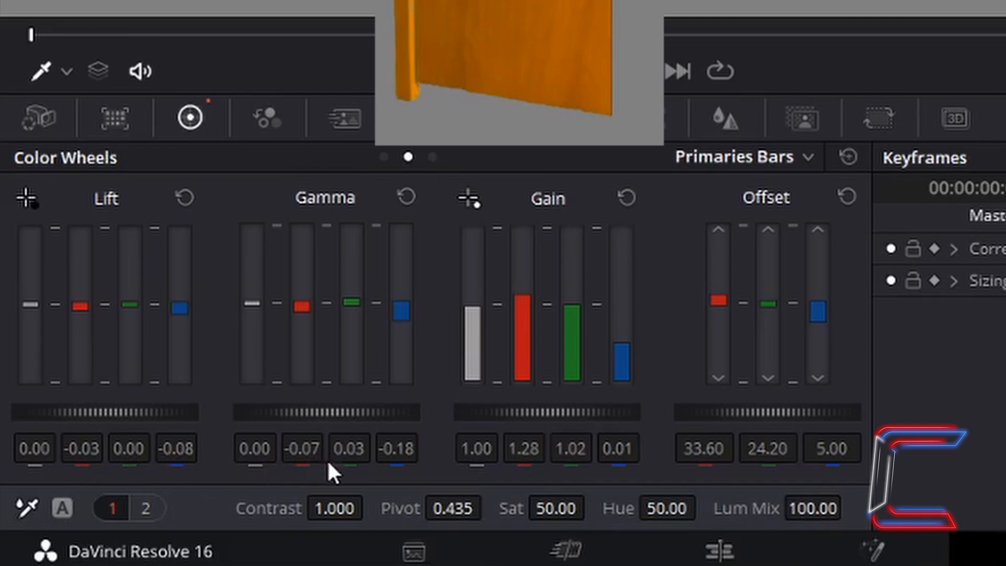
mouse_move(359, 473)
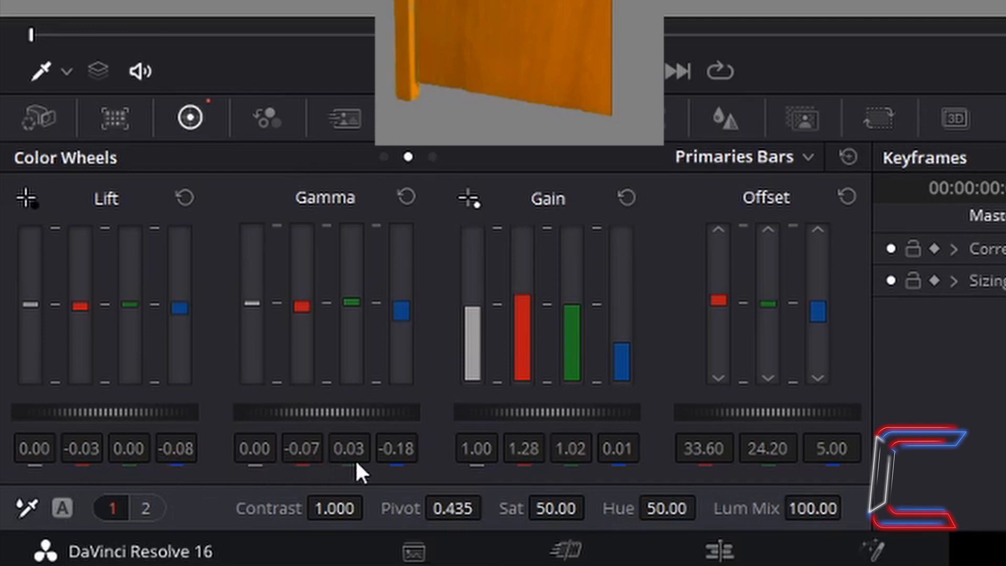
mouse_move(417, 472)
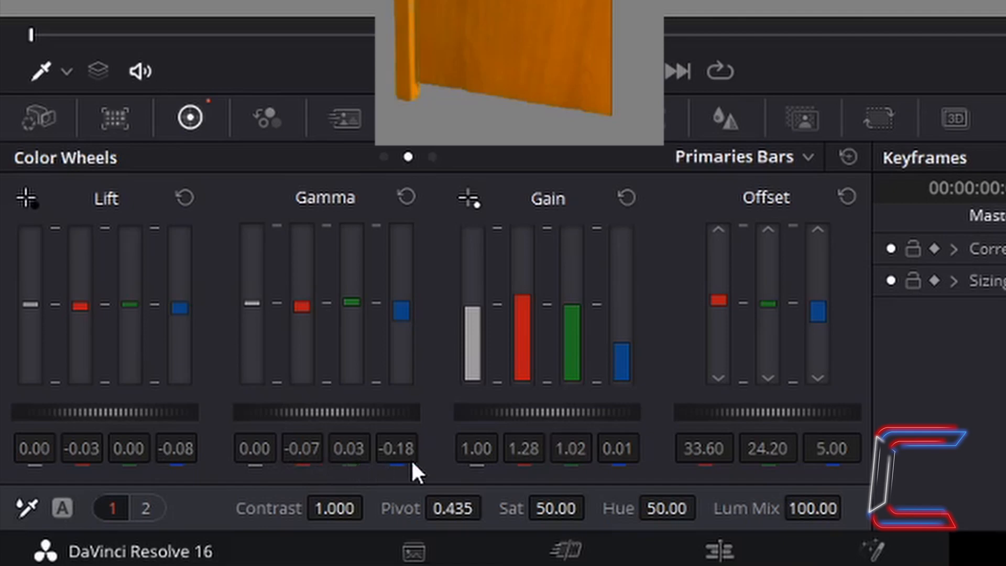
mouse_move(474, 478)
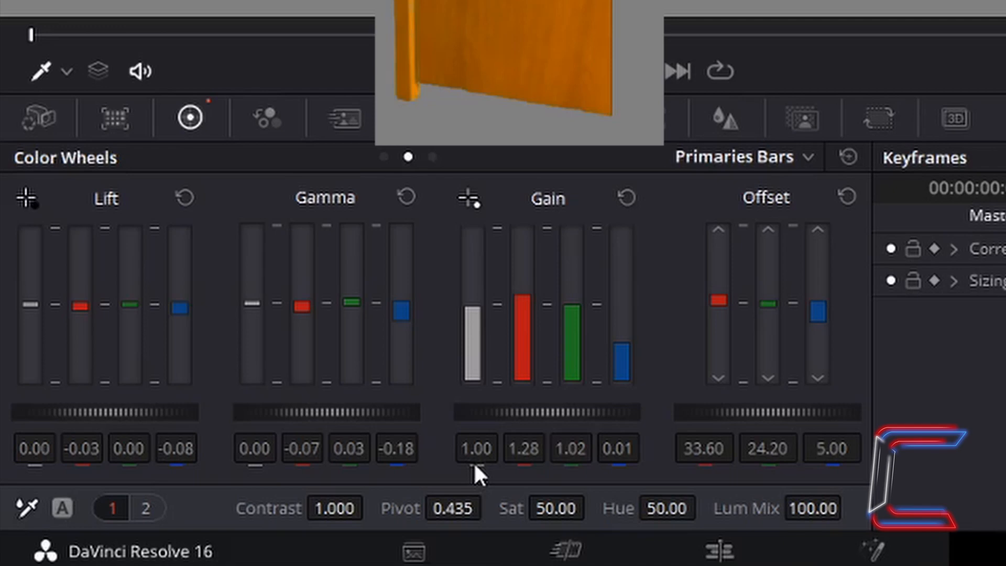
mouse_move(542, 478)
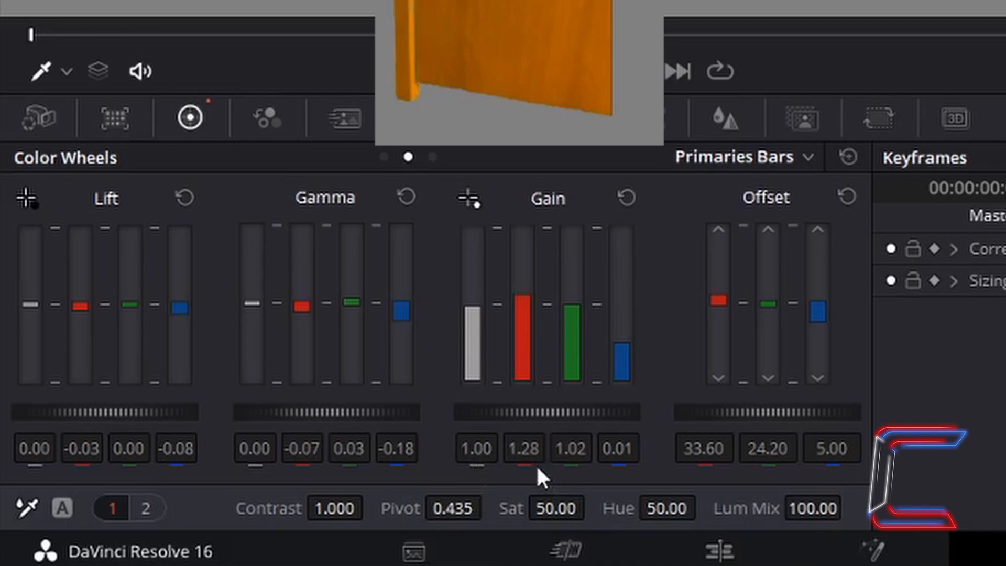
mouse_move(581, 474)
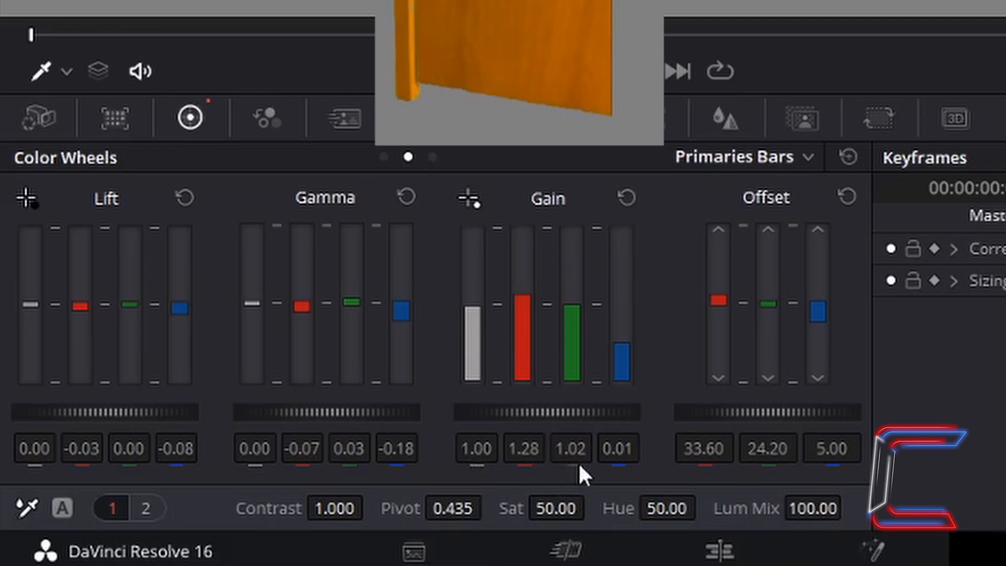
mouse_move(637, 476)
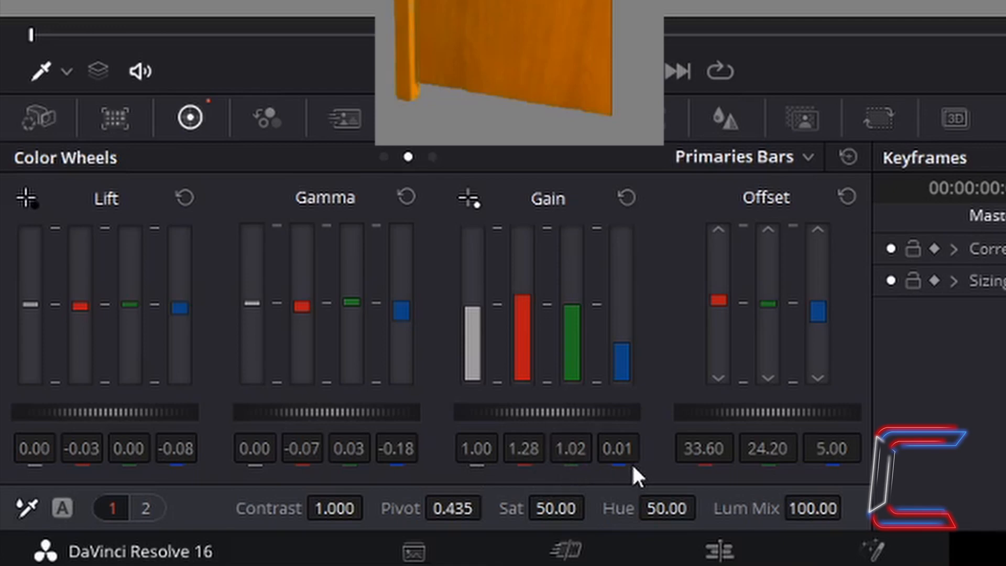
mouse_move(697, 474)
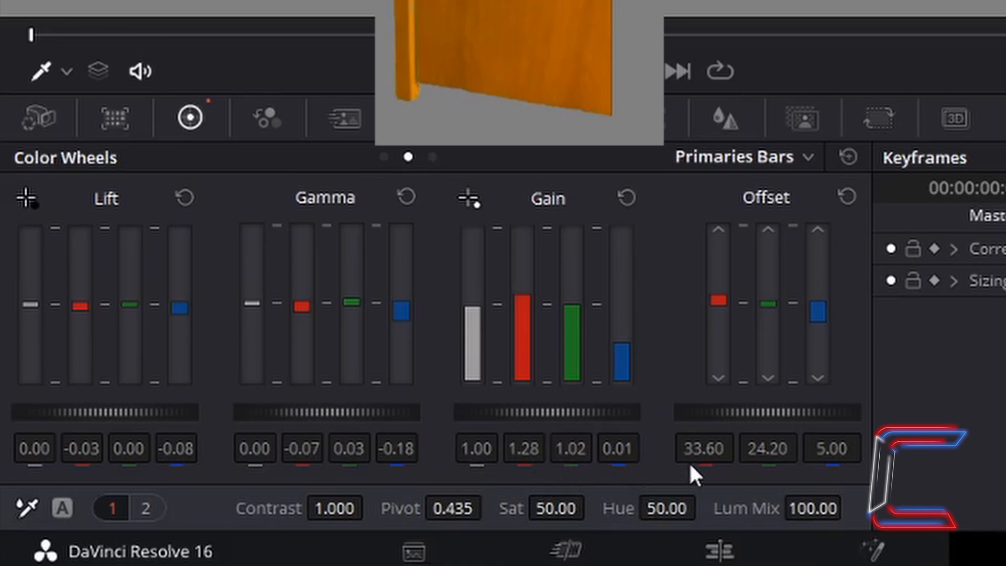
mouse_move(795, 474)
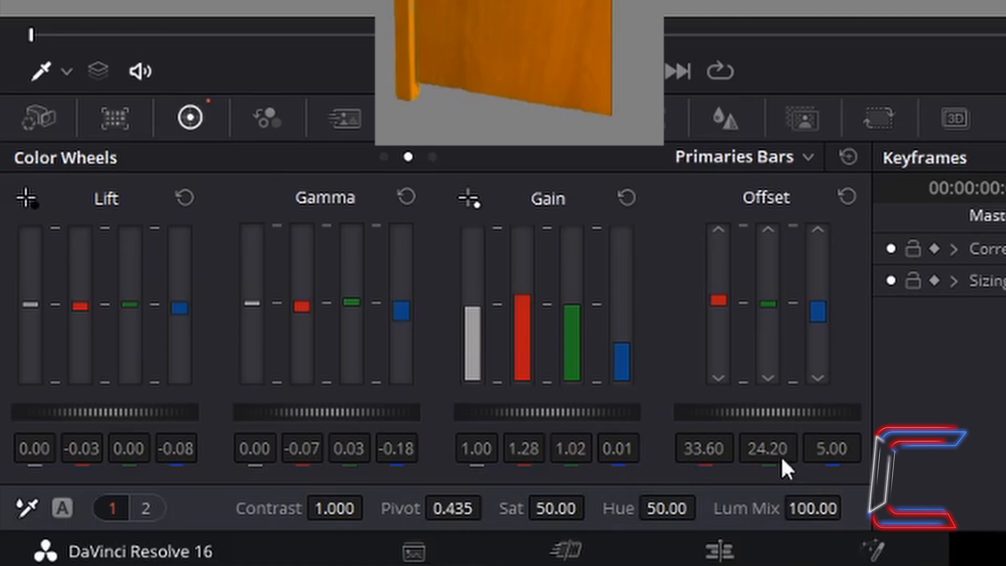
mouse_move(839, 486)
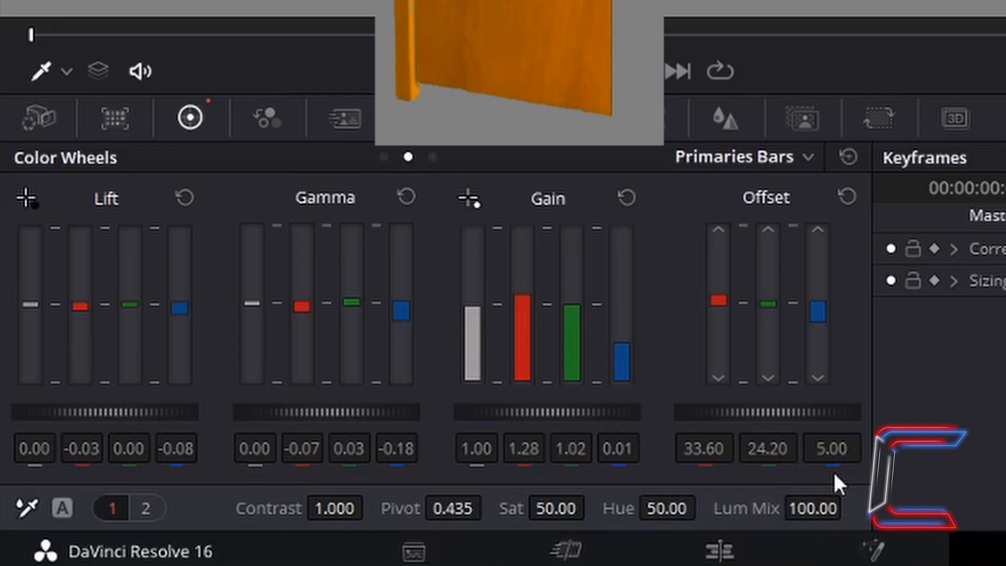
click(741, 156)
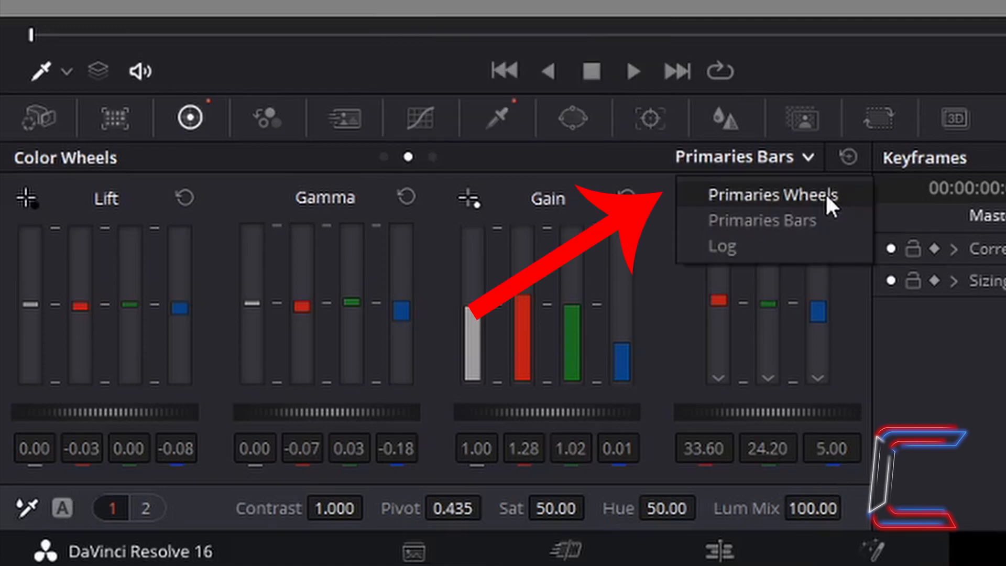
Step: Switch to Primaries Wheels and undo the trial gain adjustment
click(772, 194)
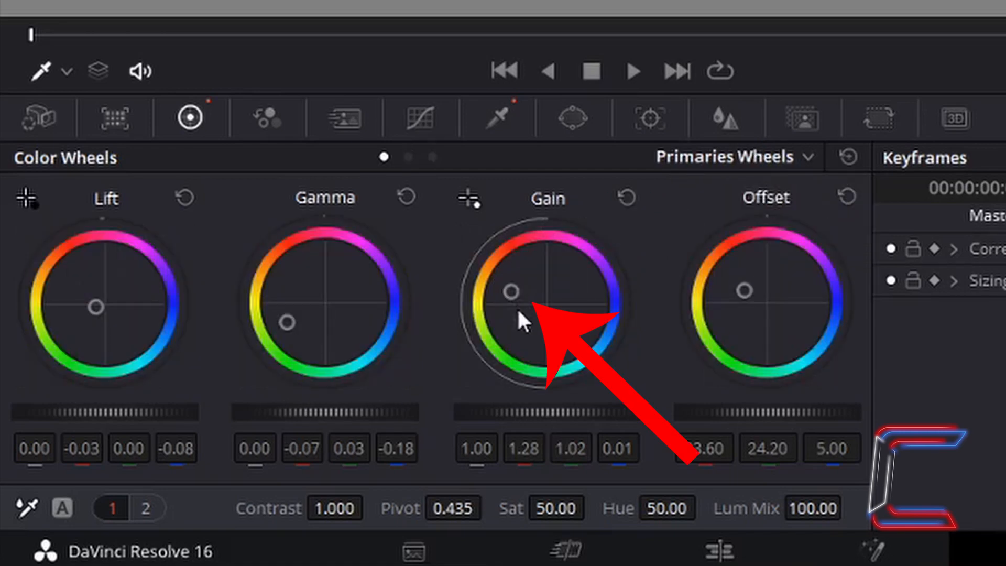
mouse_move(523, 301)
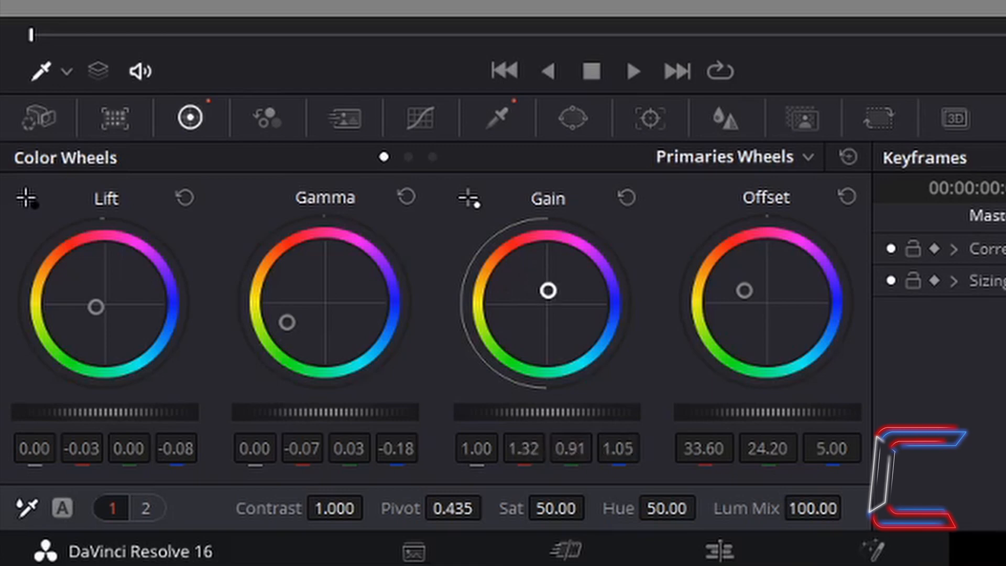
key(ctrl+z)
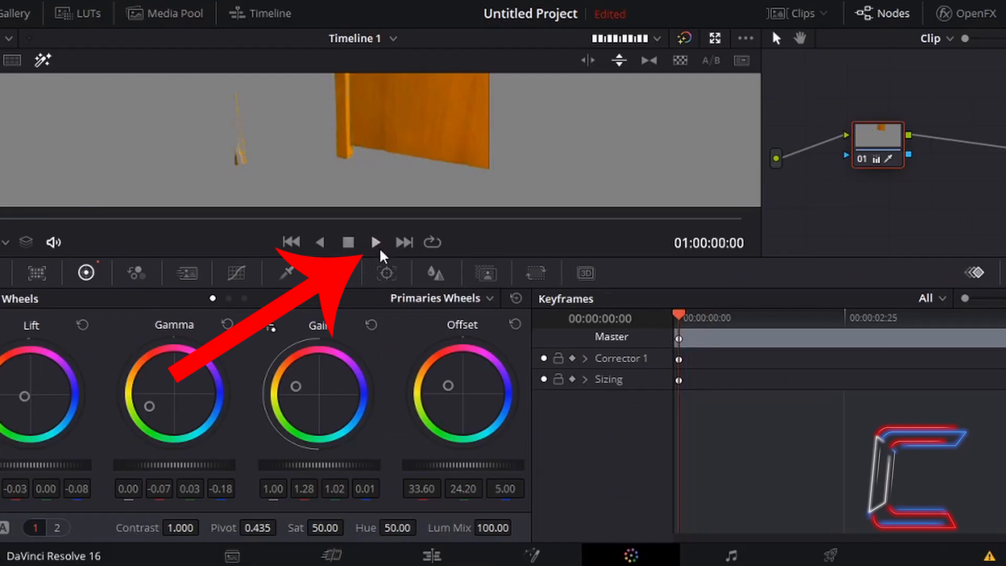
mouse_move(428, 407)
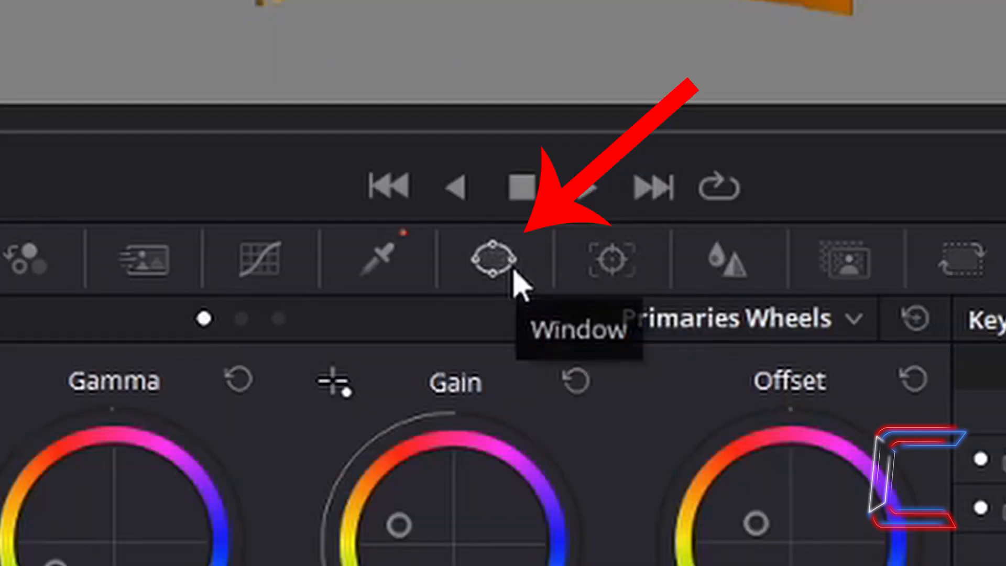
Step: Open the Window palette showing the power window shapes
click(493, 258)
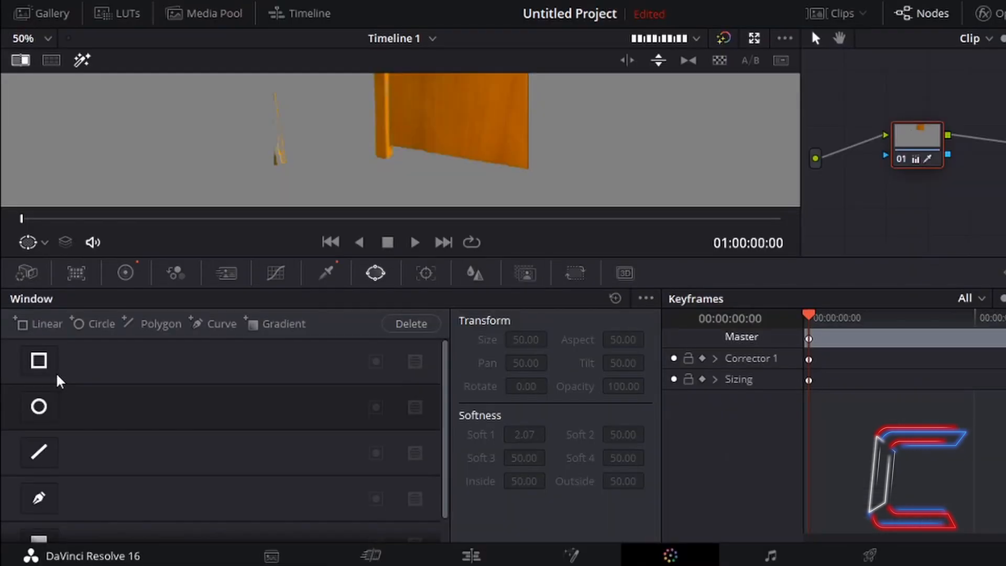
mouse_move(201, 431)
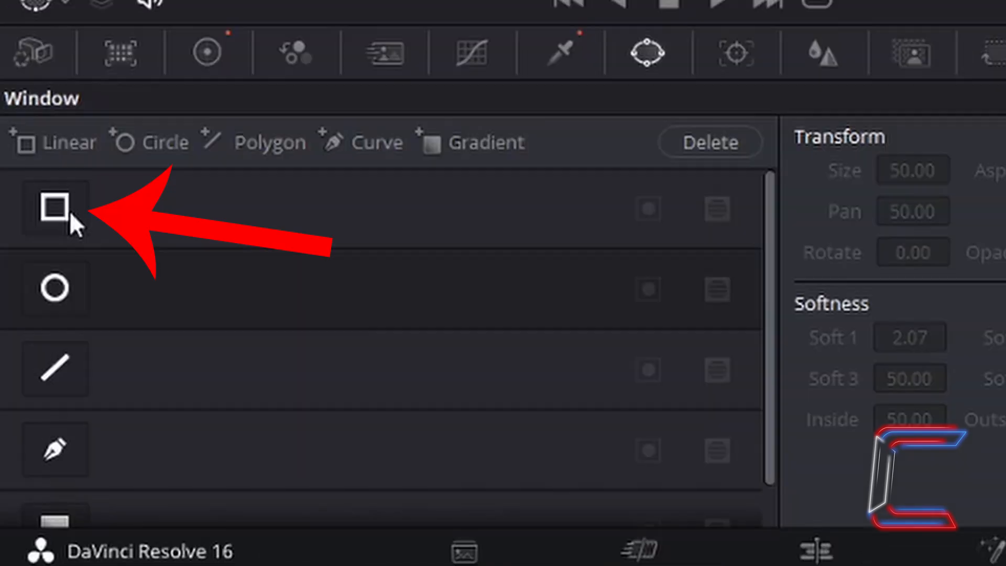
mouse_move(52, 119)
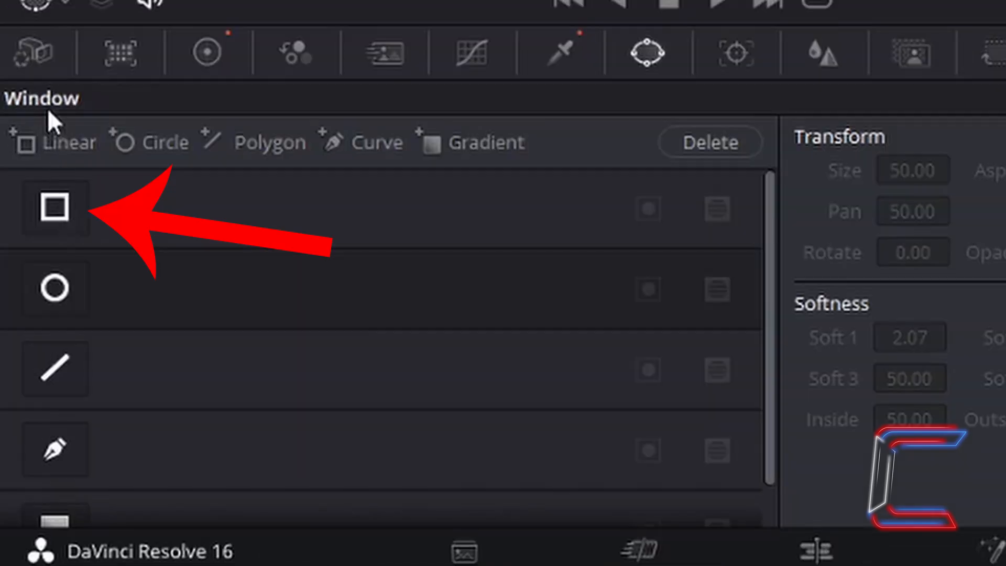
mouse_move(86, 221)
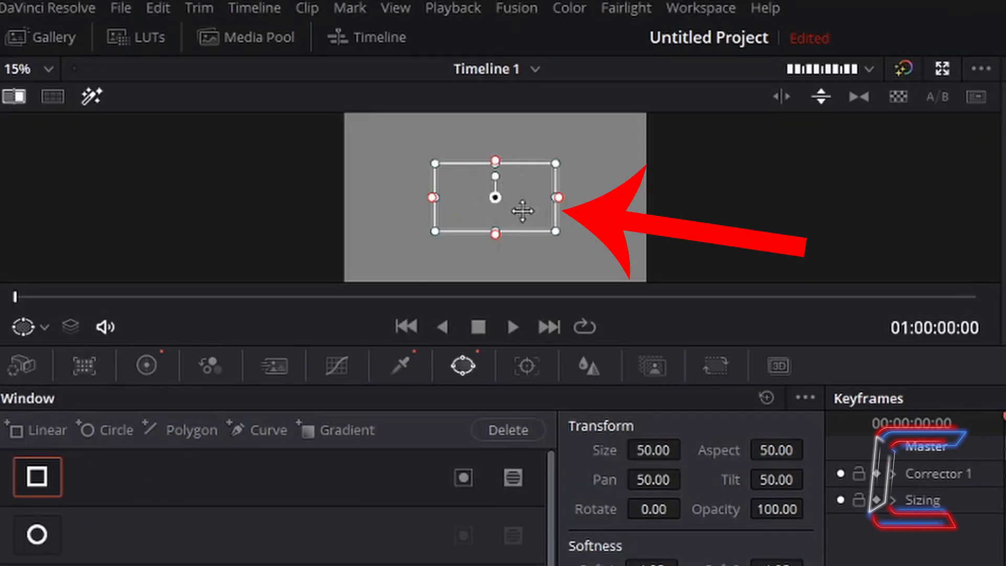
mouse_move(529, 212)
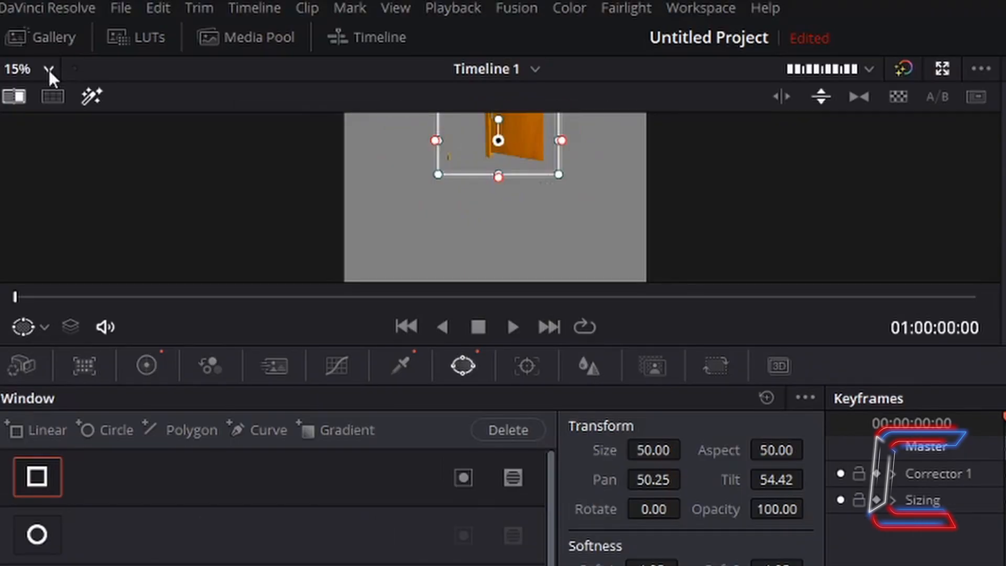
Step: Zoom the viewer to 50% for precise window placement around the door
click(48, 69)
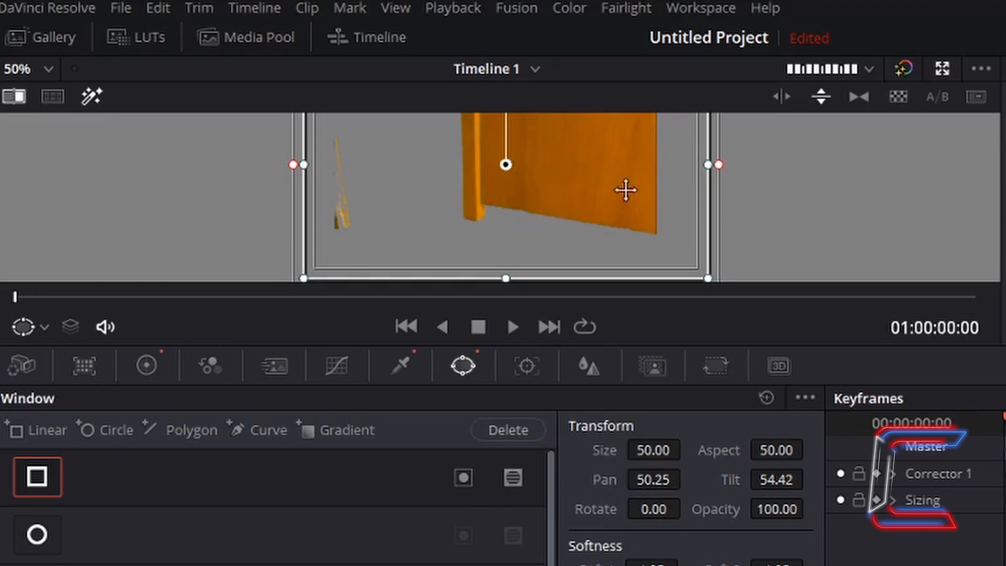
mouse_move(374, 206)
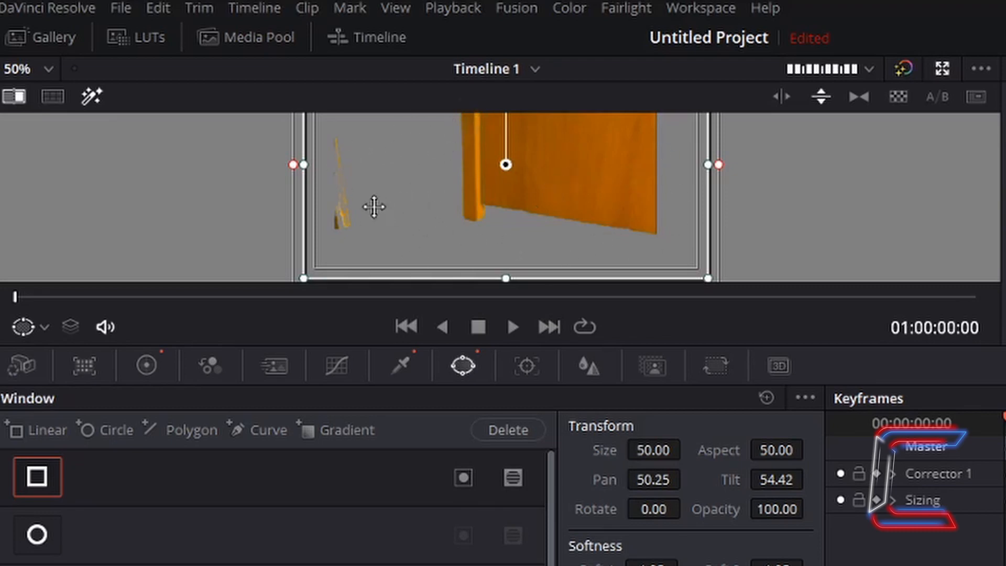
mouse_move(351, 228)
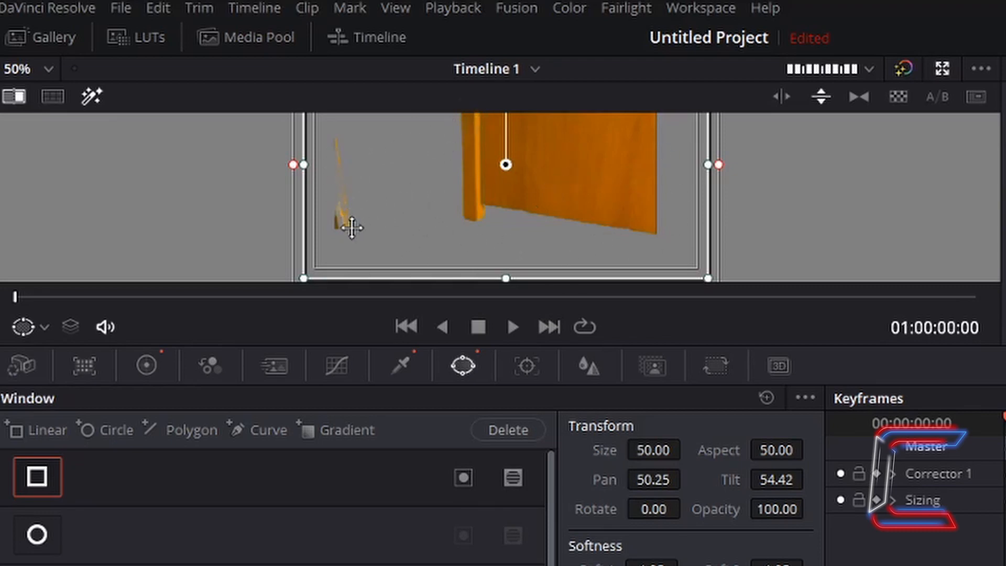
mouse_move(355, 219)
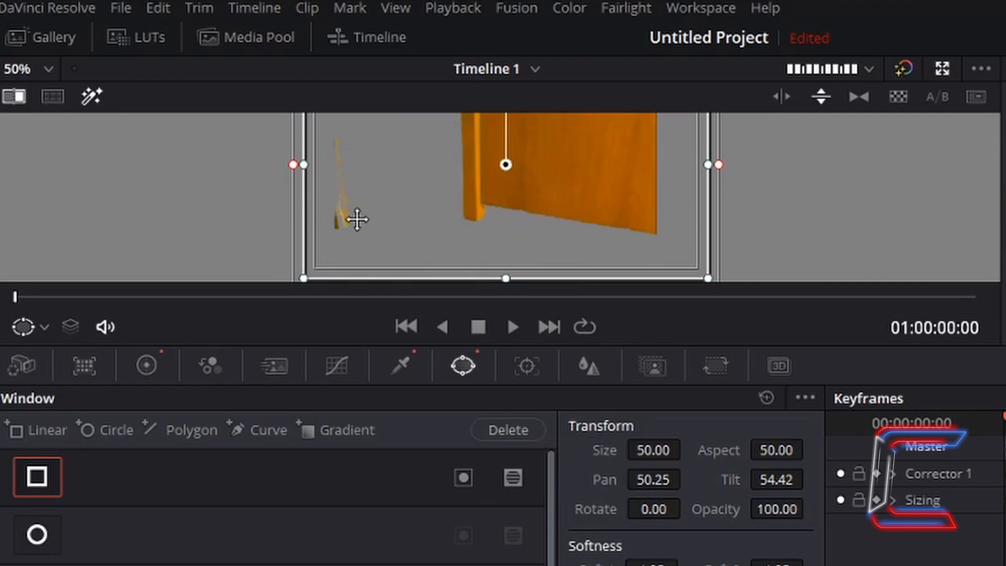
mouse_move(350, 205)
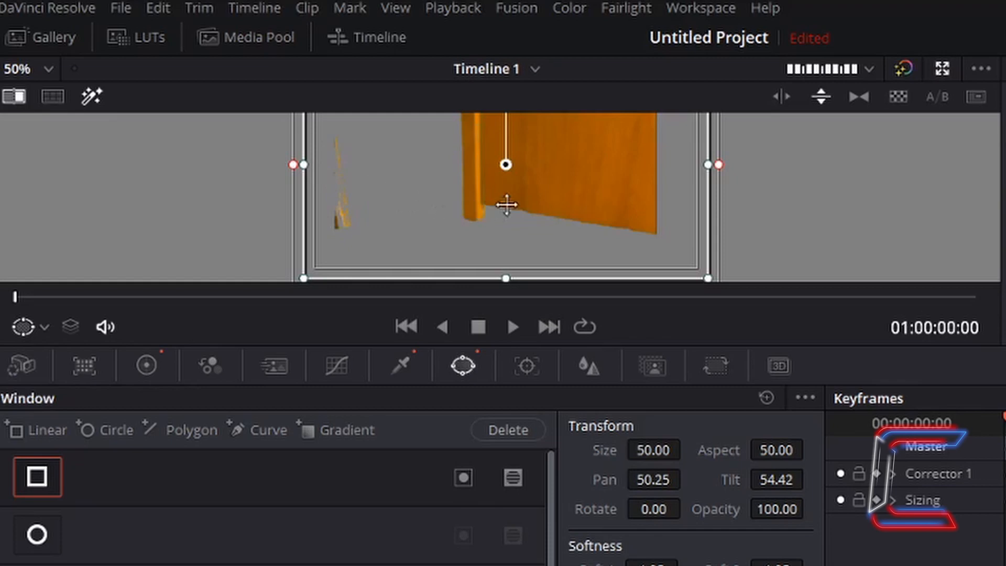
mouse_move(563, 200)
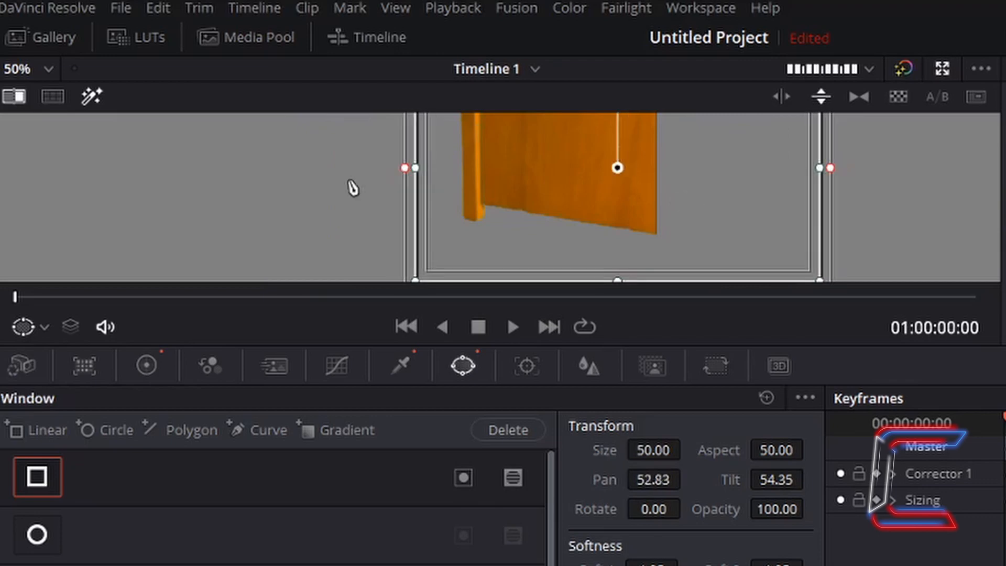
mouse_move(333, 169)
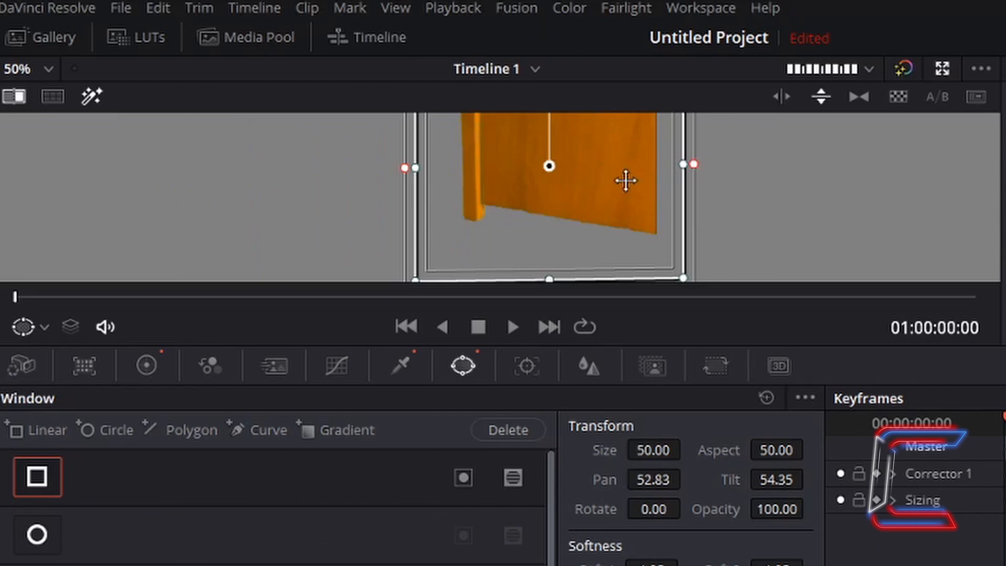
mouse_move(775, 220)
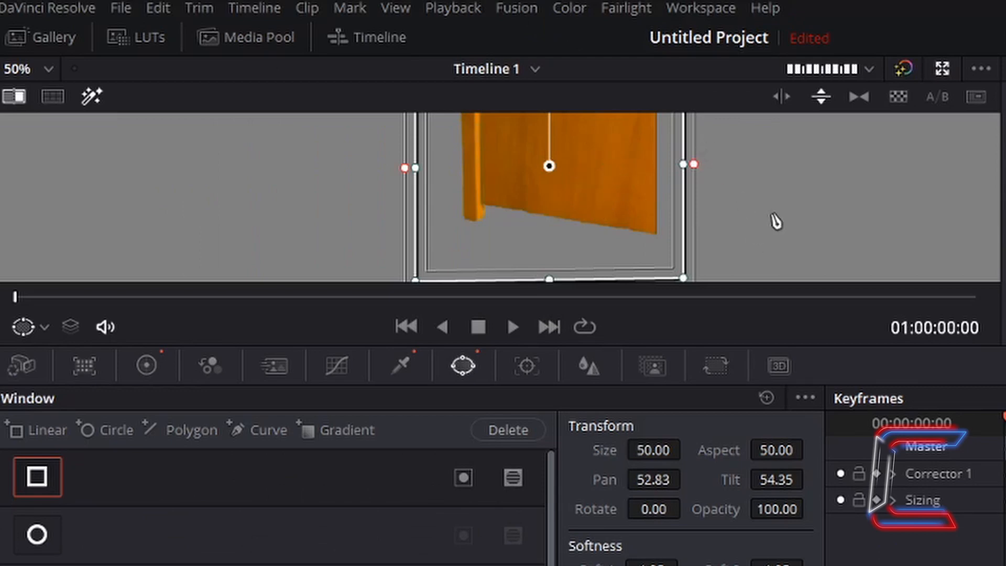
mouse_move(748, 201)
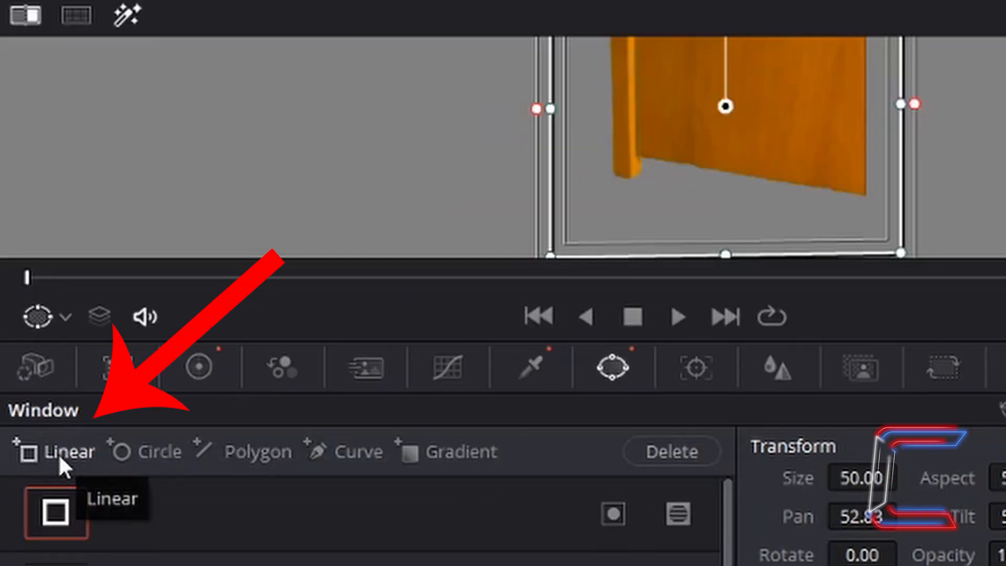
mouse_move(132, 462)
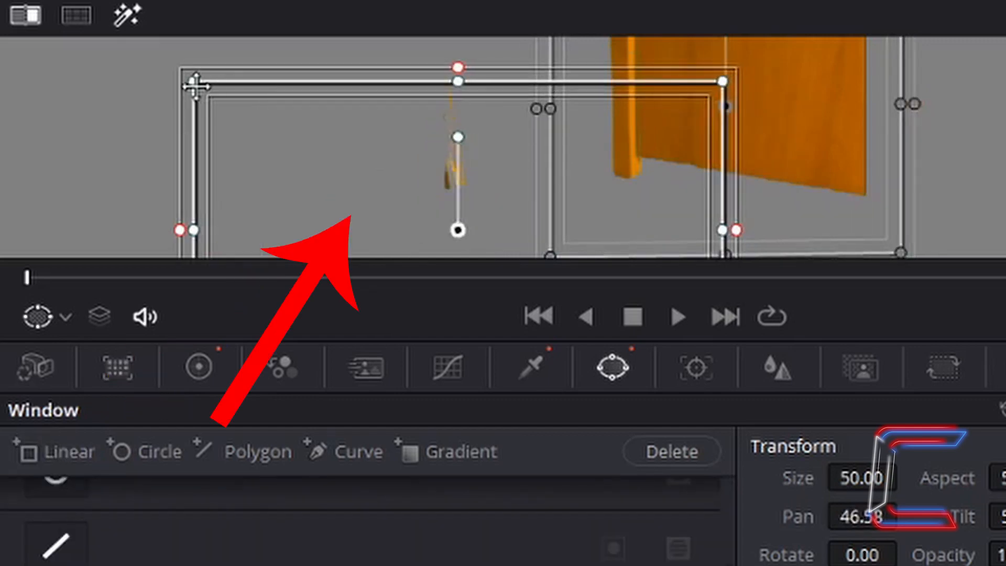
drag(196, 86, 152, 64)
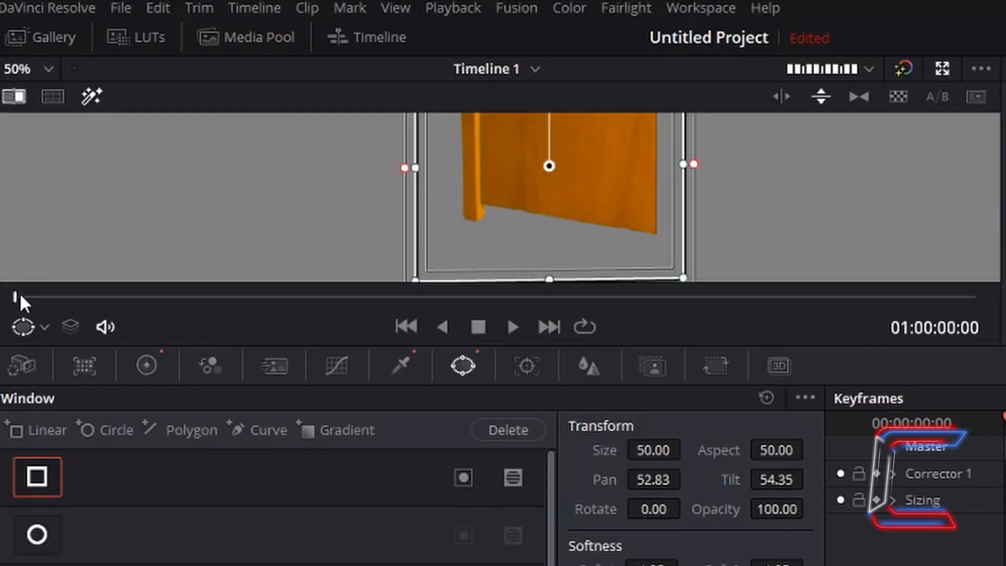
mouse_move(21, 309)
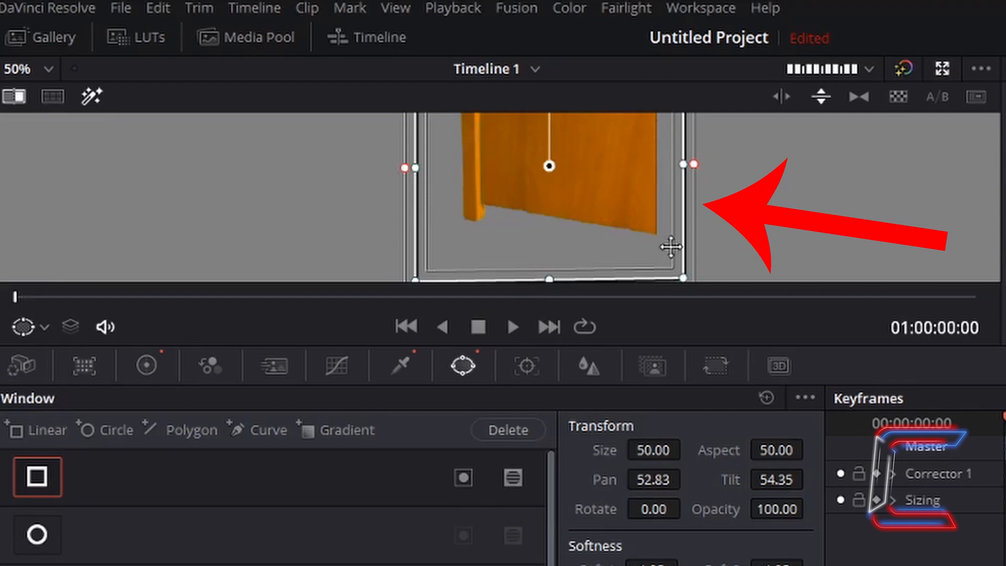
mouse_move(592, 238)
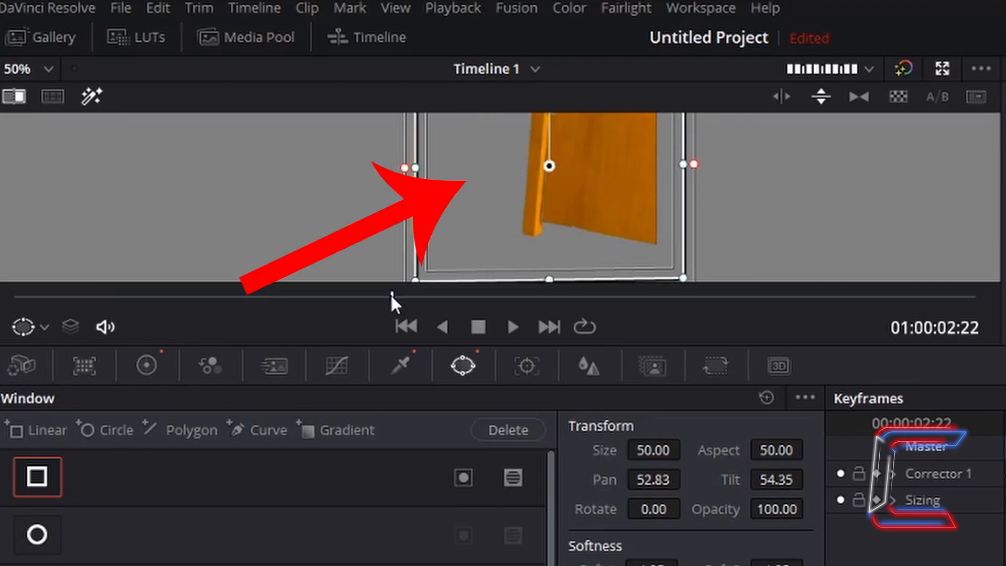
Step: At a later playhead position, pull the window's left edge inward past the second door
click(511, 327)
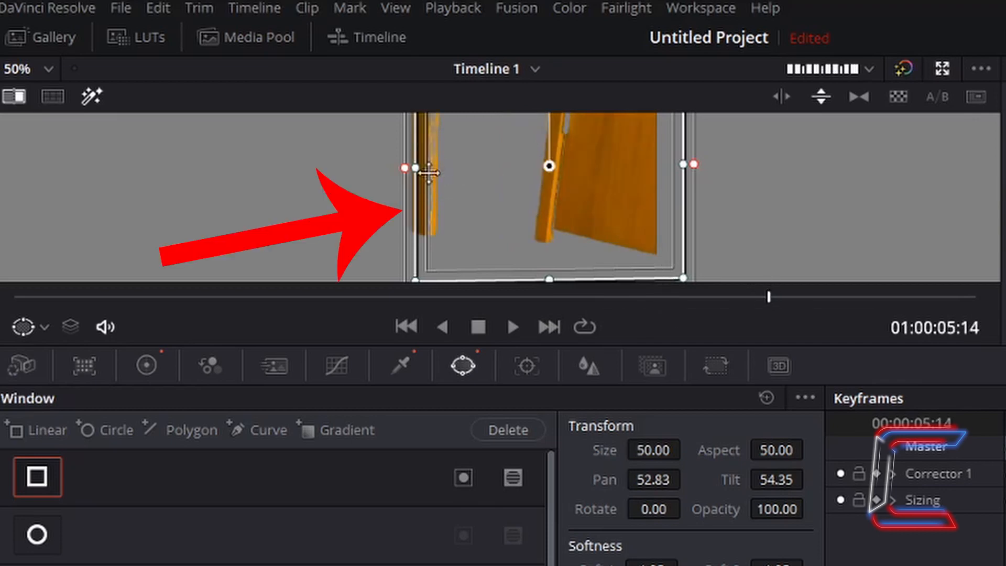
mouse_move(622, 163)
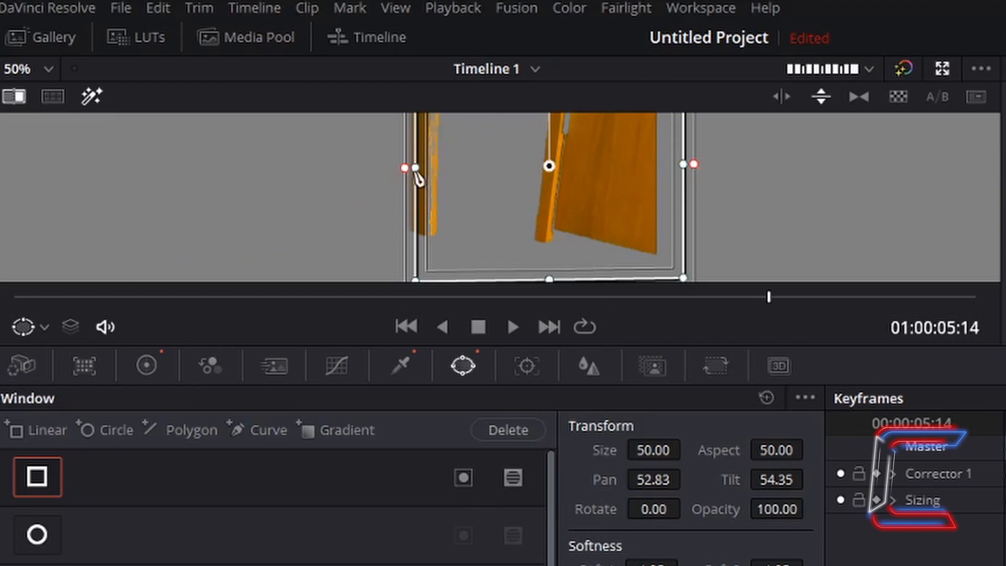
drag(403, 170, 414, 171)
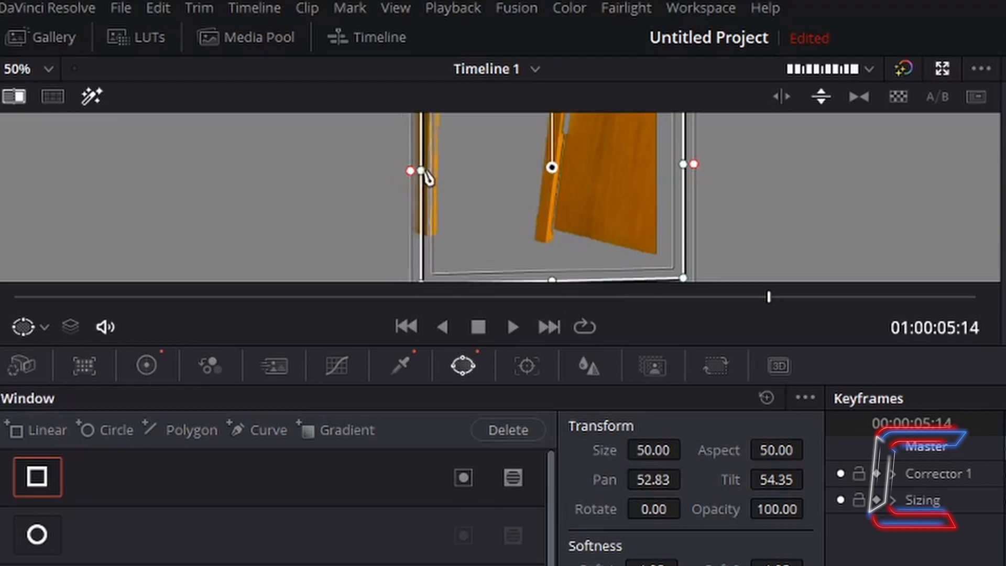
drag(411, 172, 432, 174)
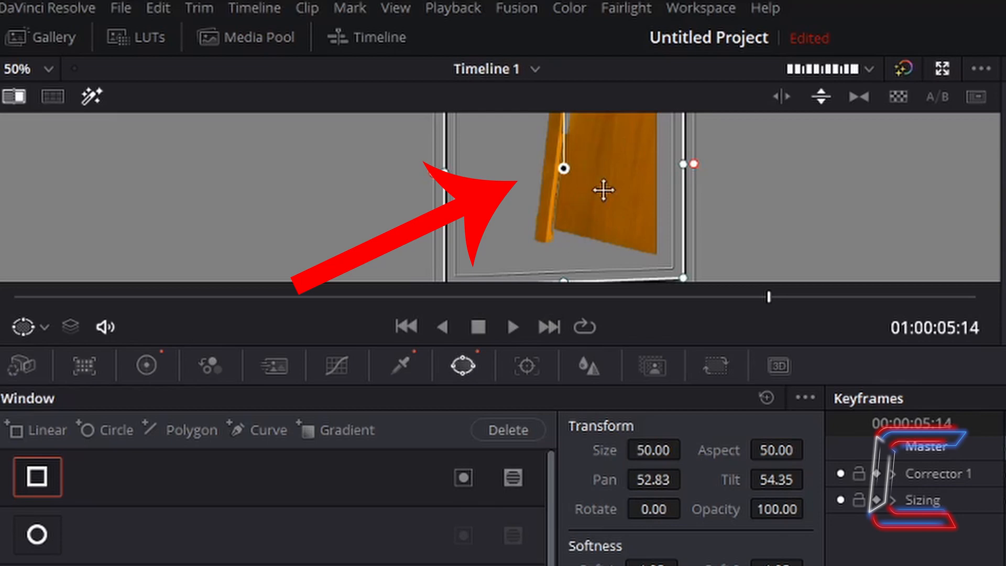
mouse_move(601, 203)
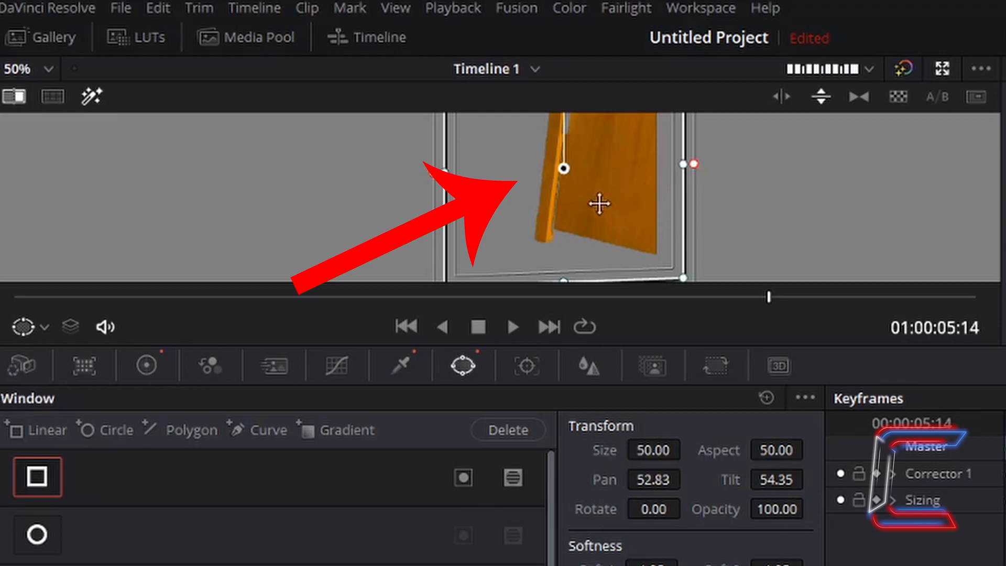
mouse_move(775, 308)
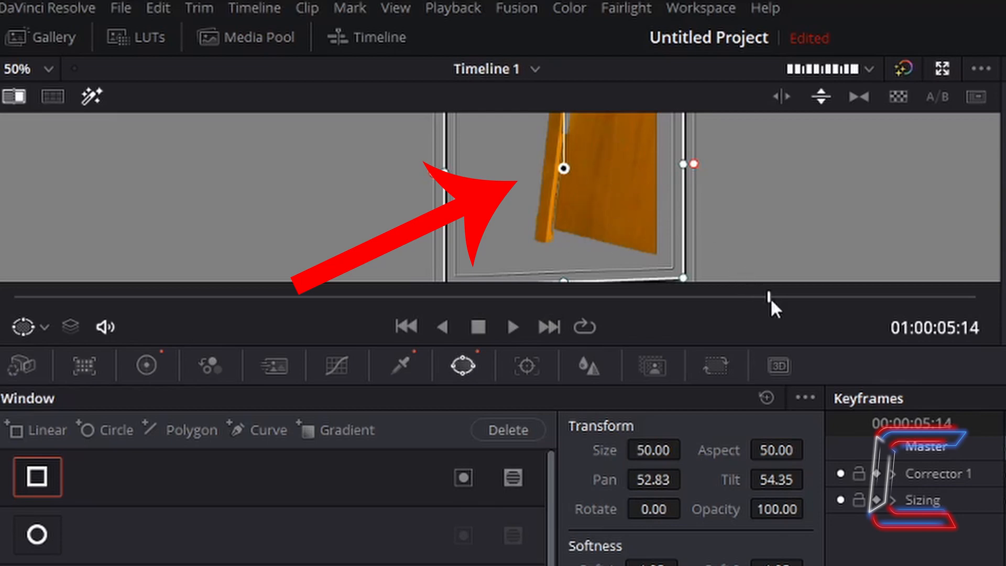